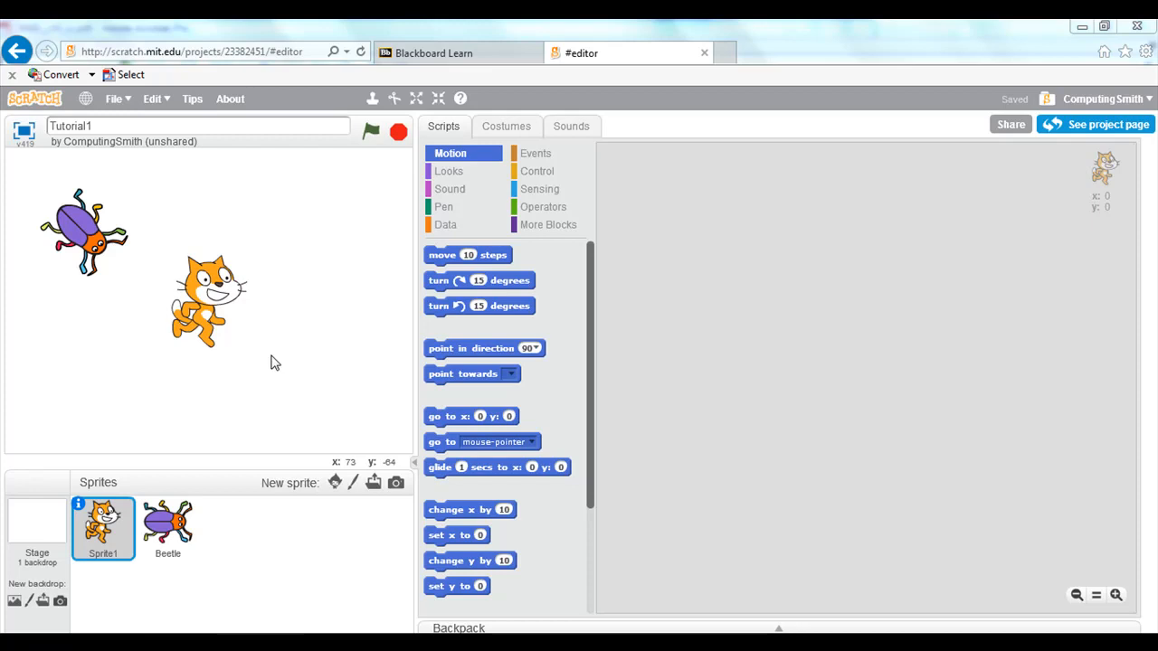
{"action": "mouse_move", "coordinate": [83, 238]}
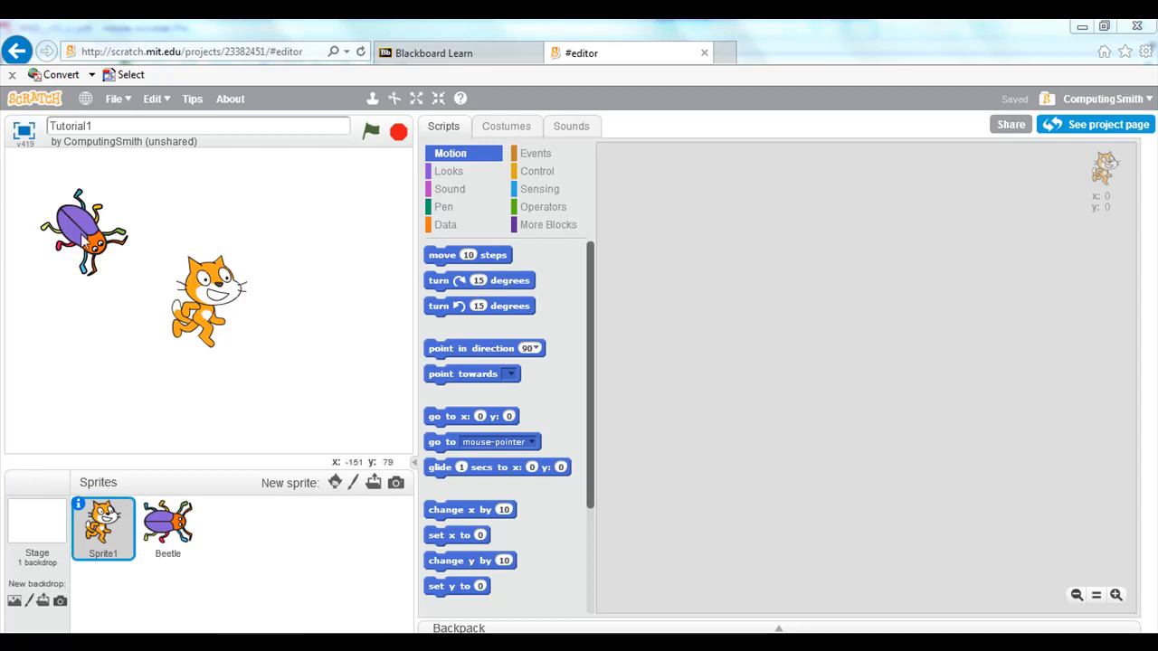
Select the Beetle sprite to view its space-key spinning script
{"action": "left_click", "coordinate": [166, 528]}
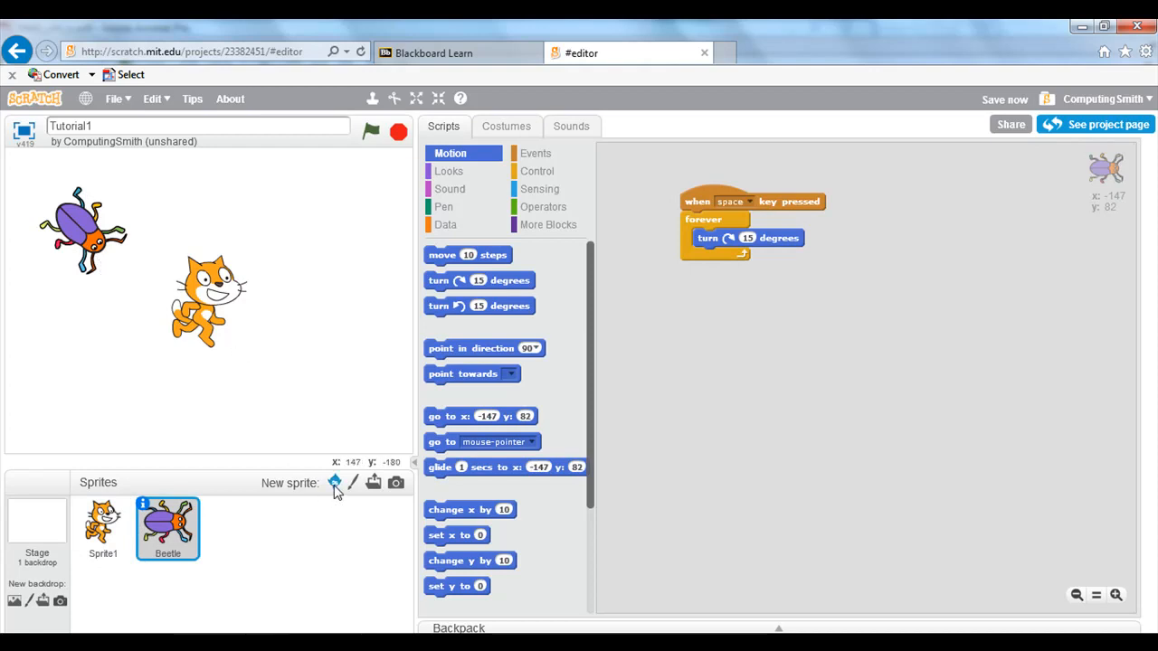
{"action": "mouse_move", "coordinate": [334, 485]}
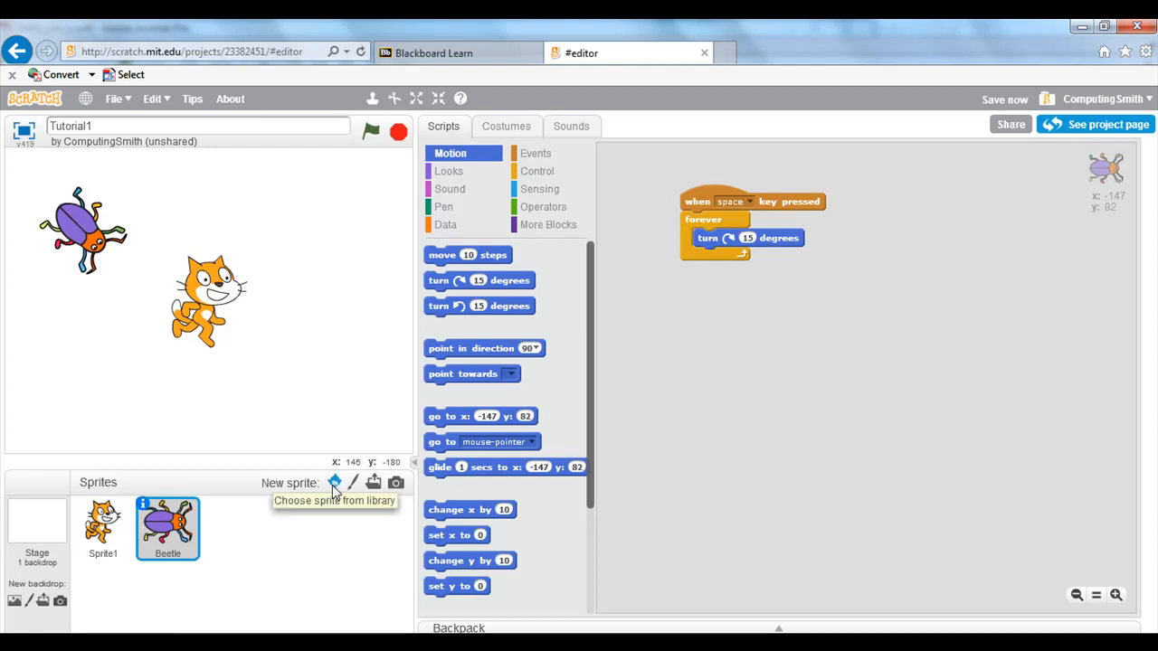
Add the Soccer Ball sprite from the library's Sports / Vector selection
{"action": "left_click", "coordinate": [334, 481]}
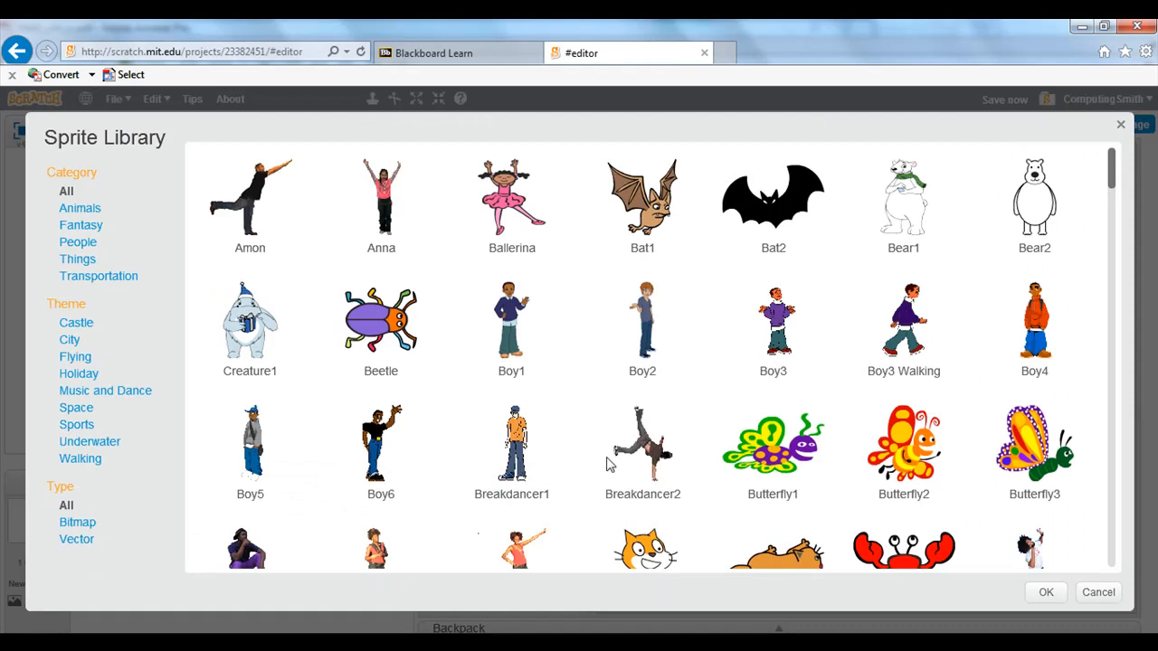
{"action": "left_click", "coordinate": [82, 208]}
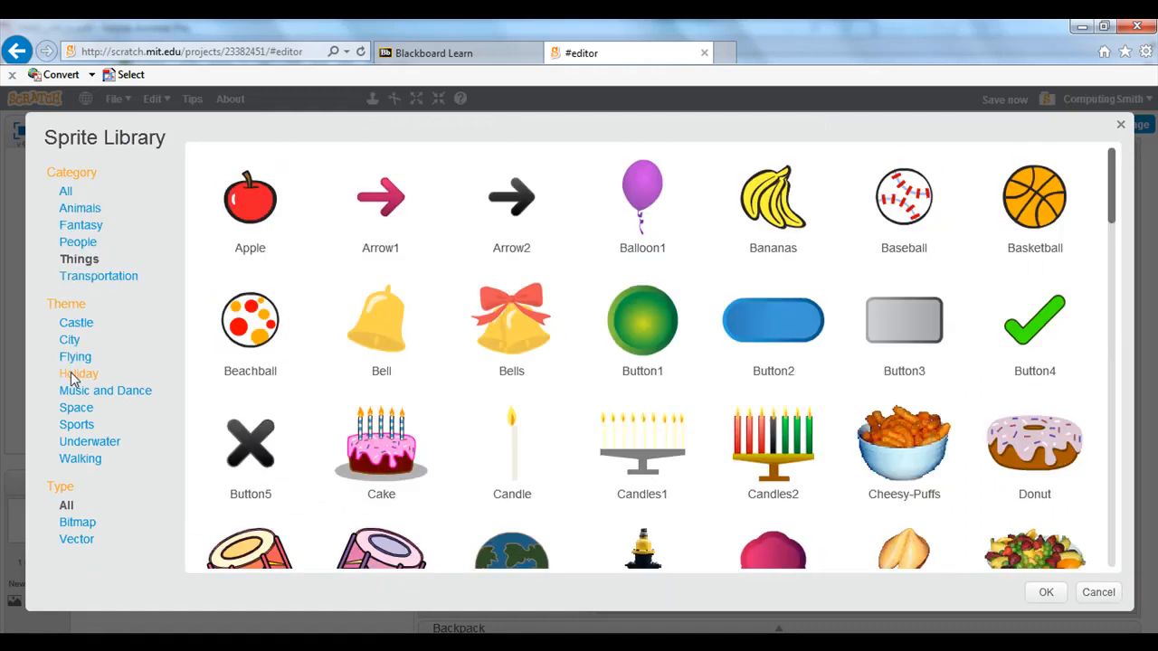
{"action": "left_click", "coordinate": [79, 423]}
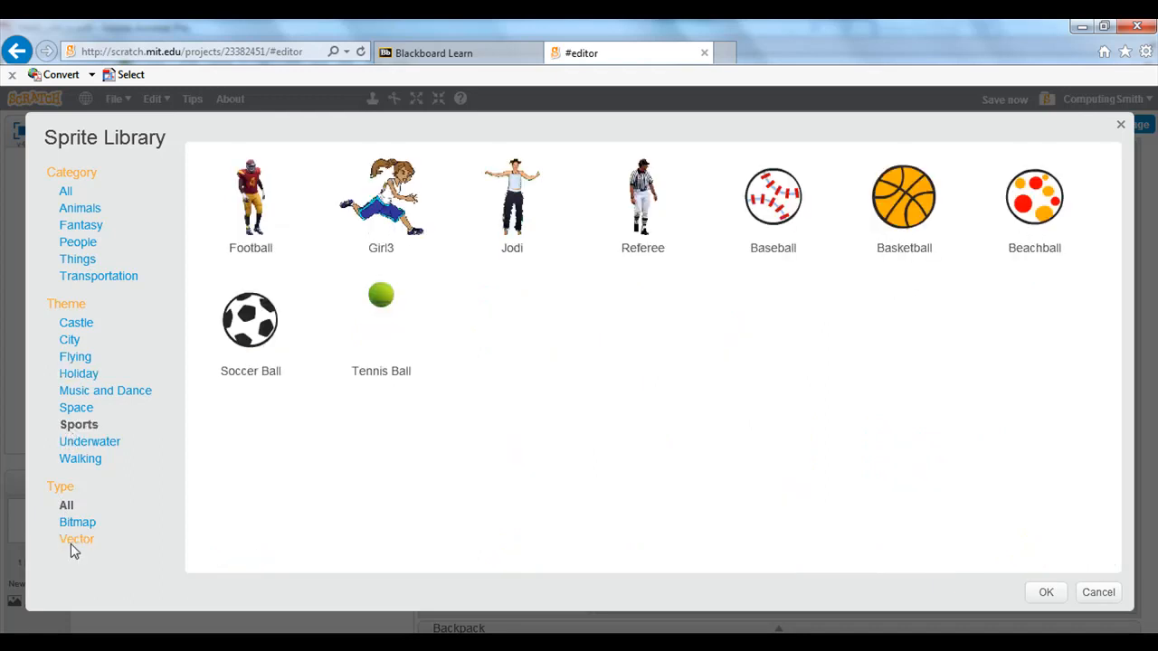
{"action": "left_click", "coordinate": [77, 539]}
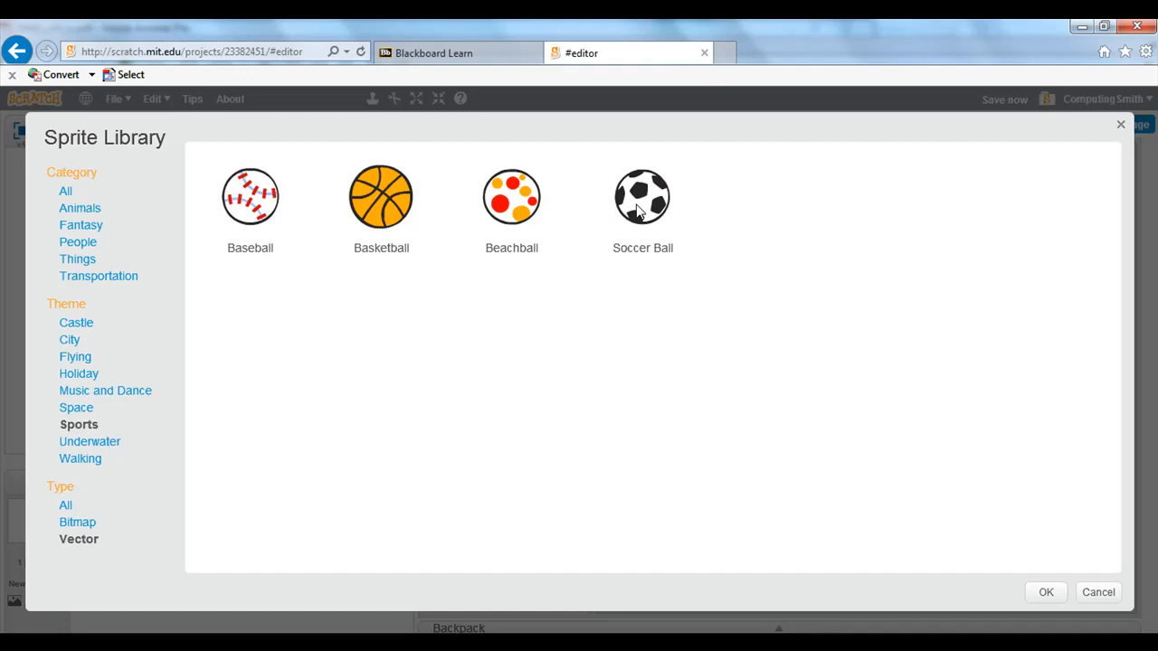
{"action": "double_click", "coordinate": [642, 196]}
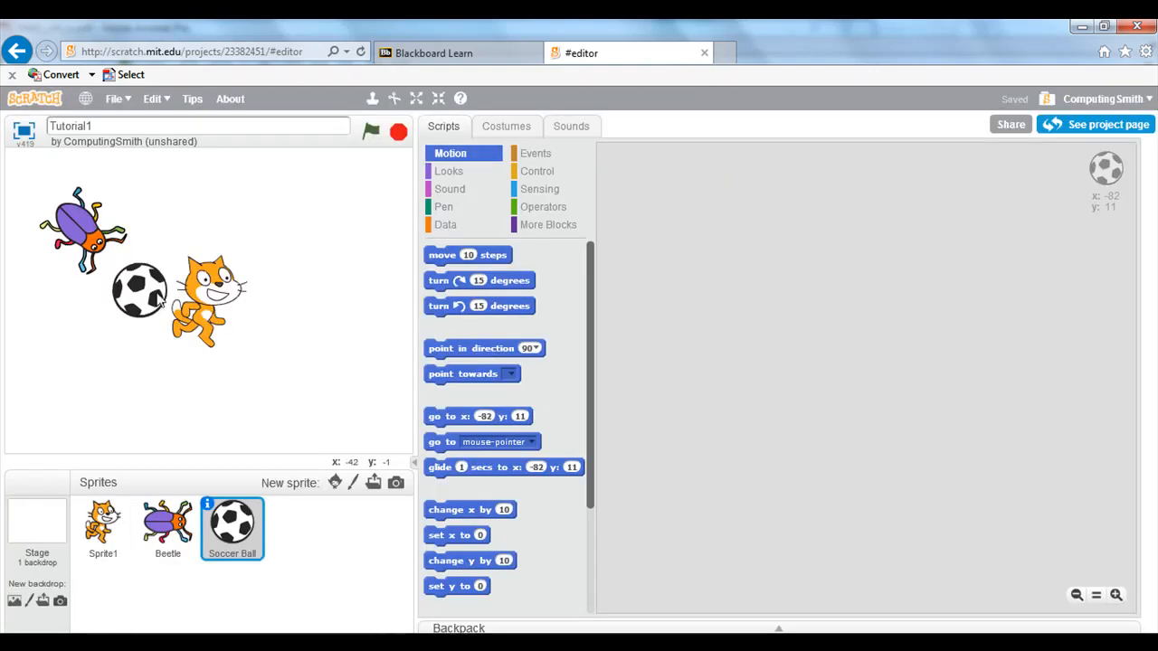
Move the soccer ball to the stage's upper right and show the Events blocks
{"action": "left_click_drag", "start_coordinate": [141, 289], "coordinate": [329, 217]}
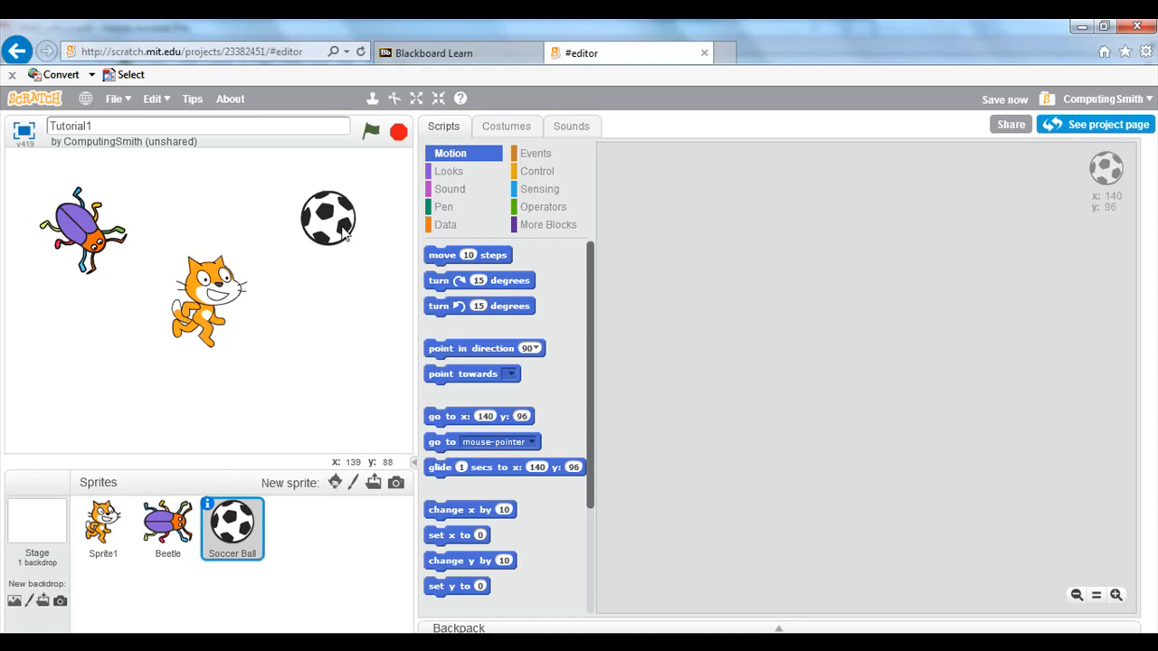
{"action": "mouse_move", "coordinate": [342, 231]}
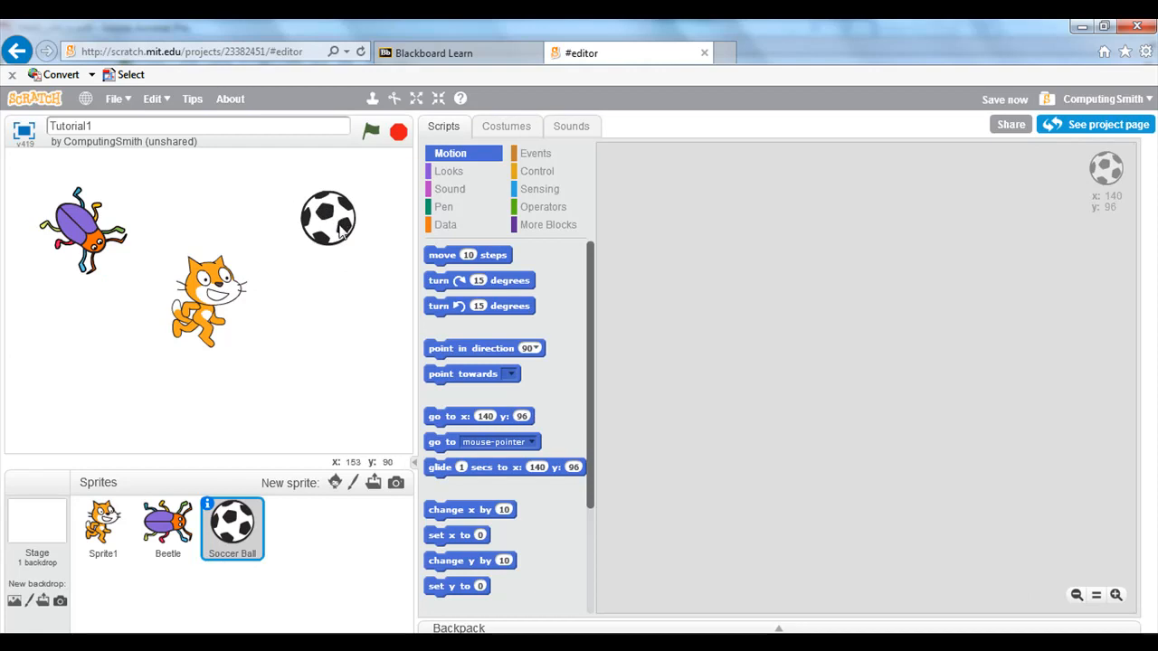
{"action": "mouse_move", "coordinate": [506, 156]}
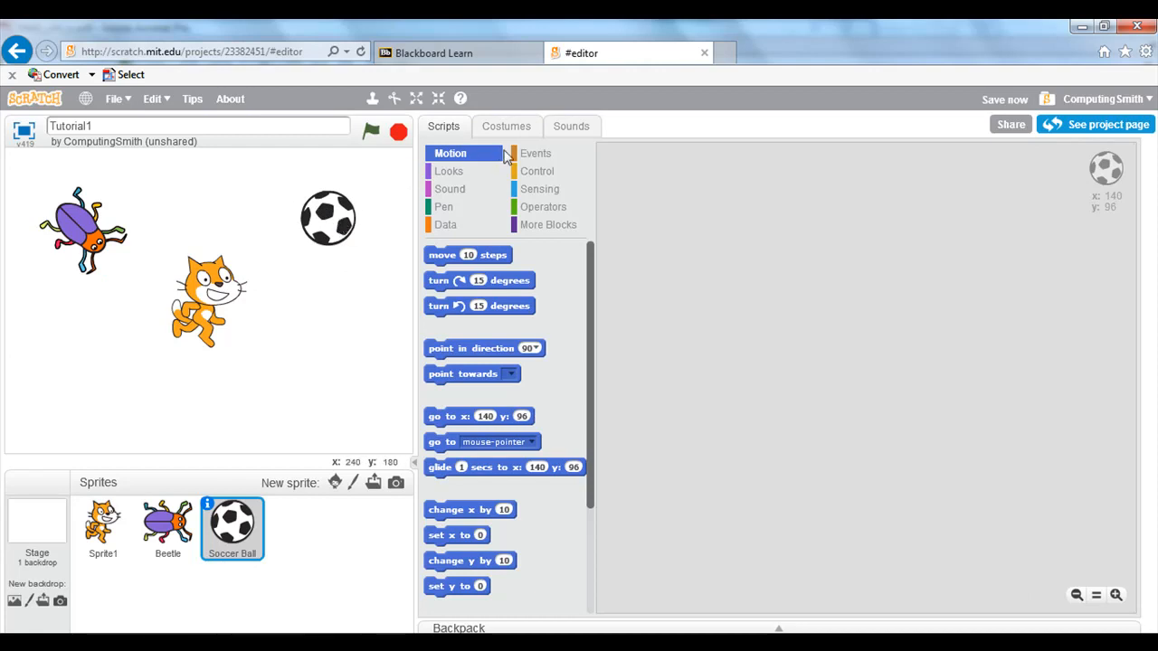
{"action": "left_click", "coordinate": [535, 152]}
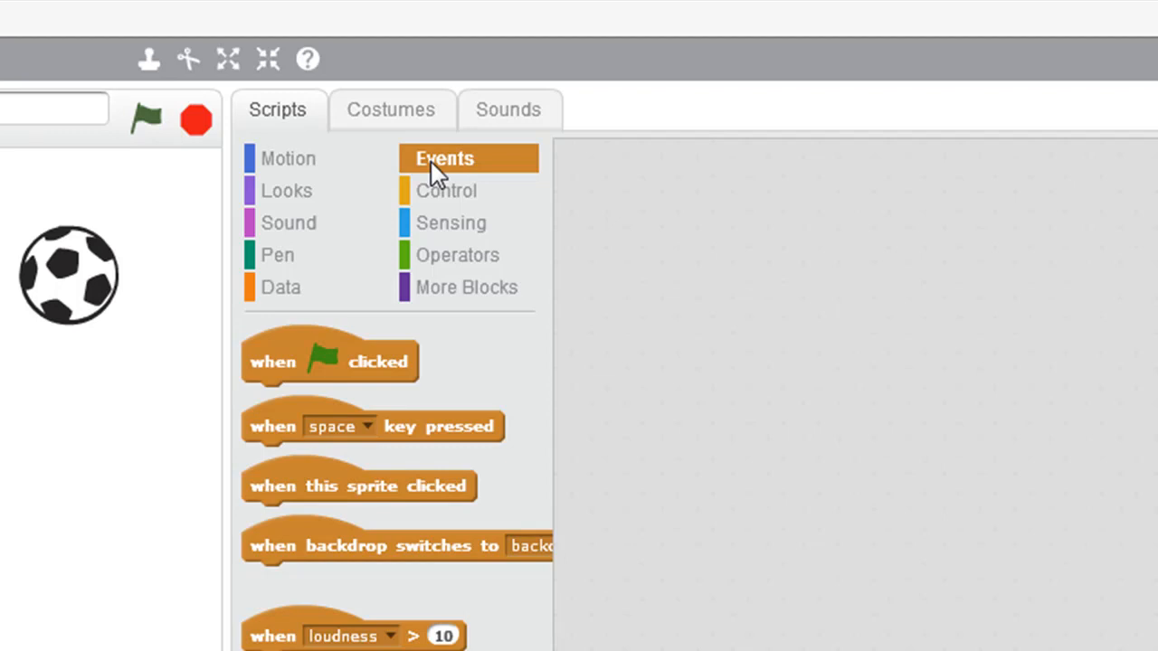
{"action": "mouse_move", "coordinate": [351, 304]}
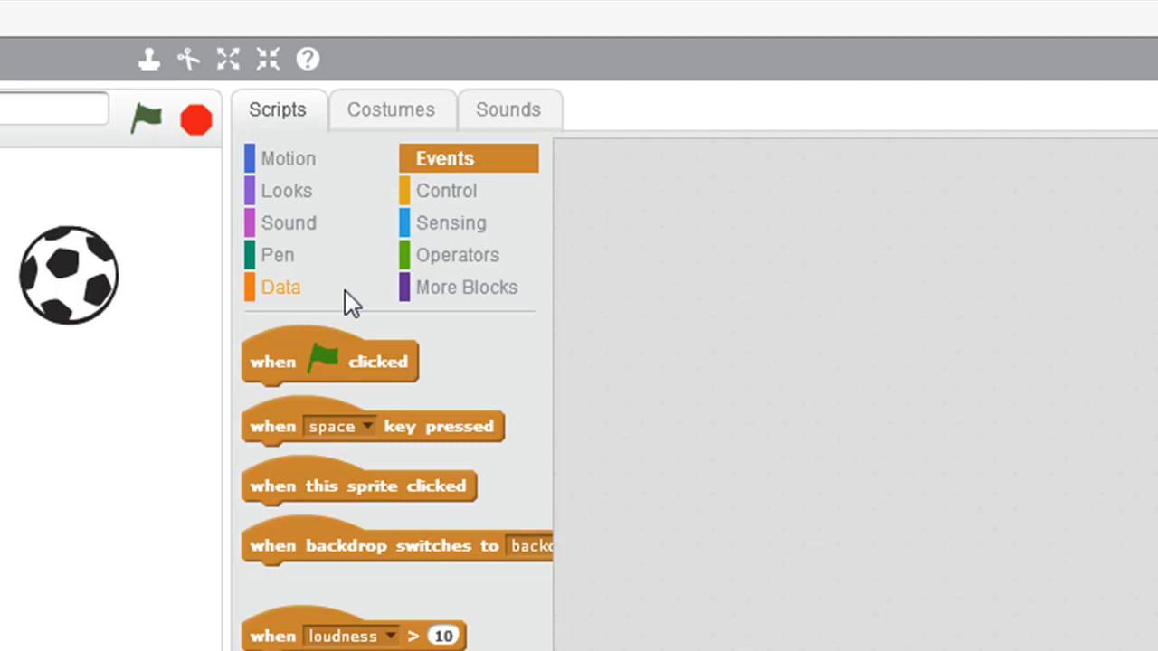
{"action": "mouse_move", "coordinate": [260, 434]}
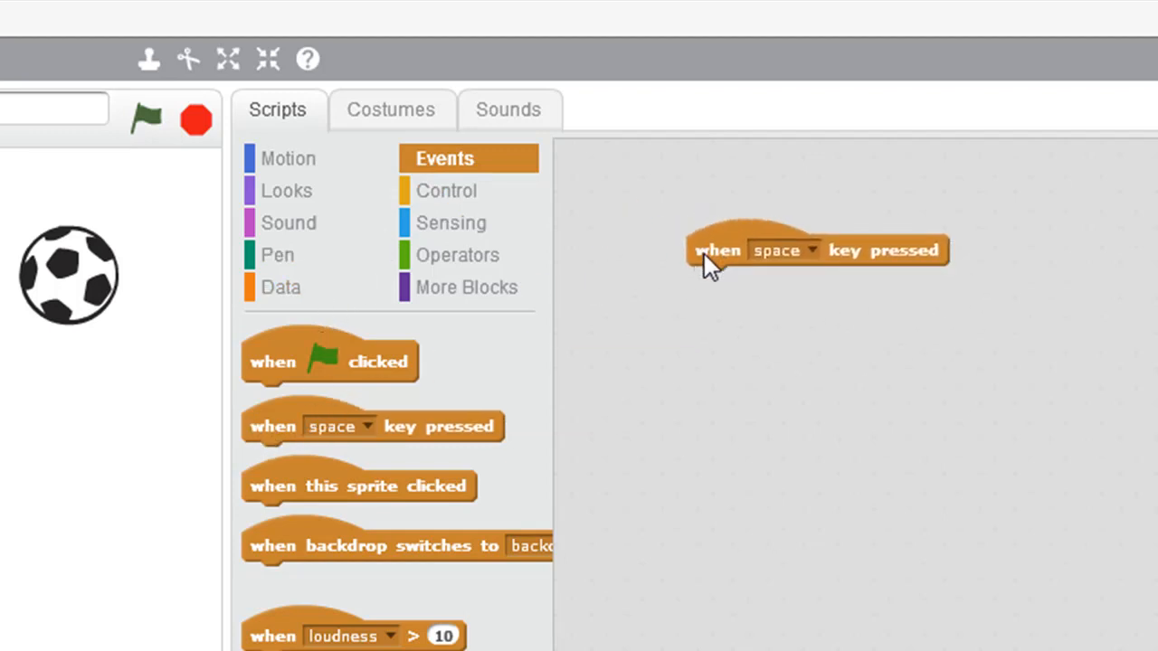
{"action": "mouse_move", "coordinate": [738, 275]}
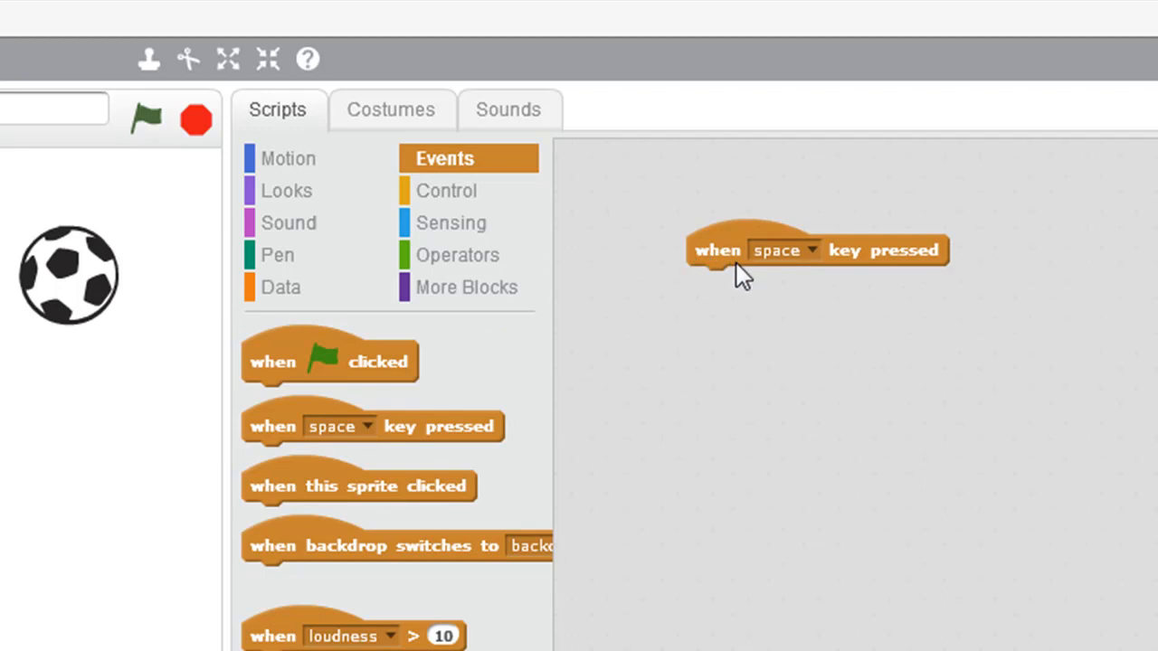
Set the key-press hat block to trigger on the down arrow key
{"action": "left_click", "coordinate": [810, 249]}
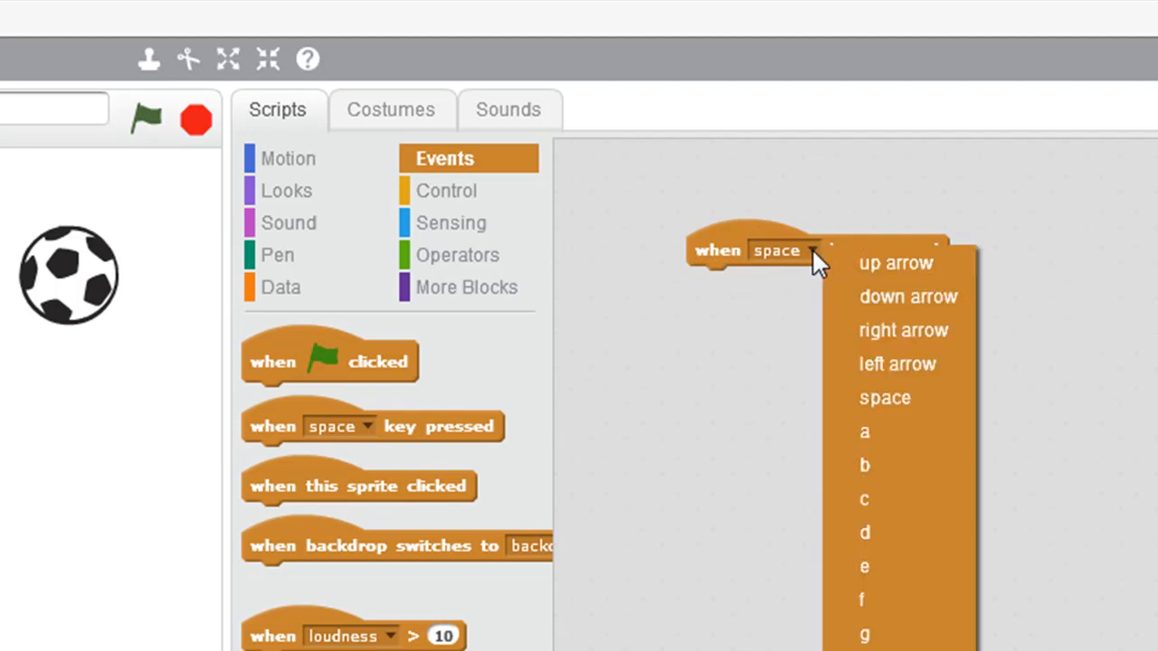
{"action": "mouse_move", "coordinate": [868, 296]}
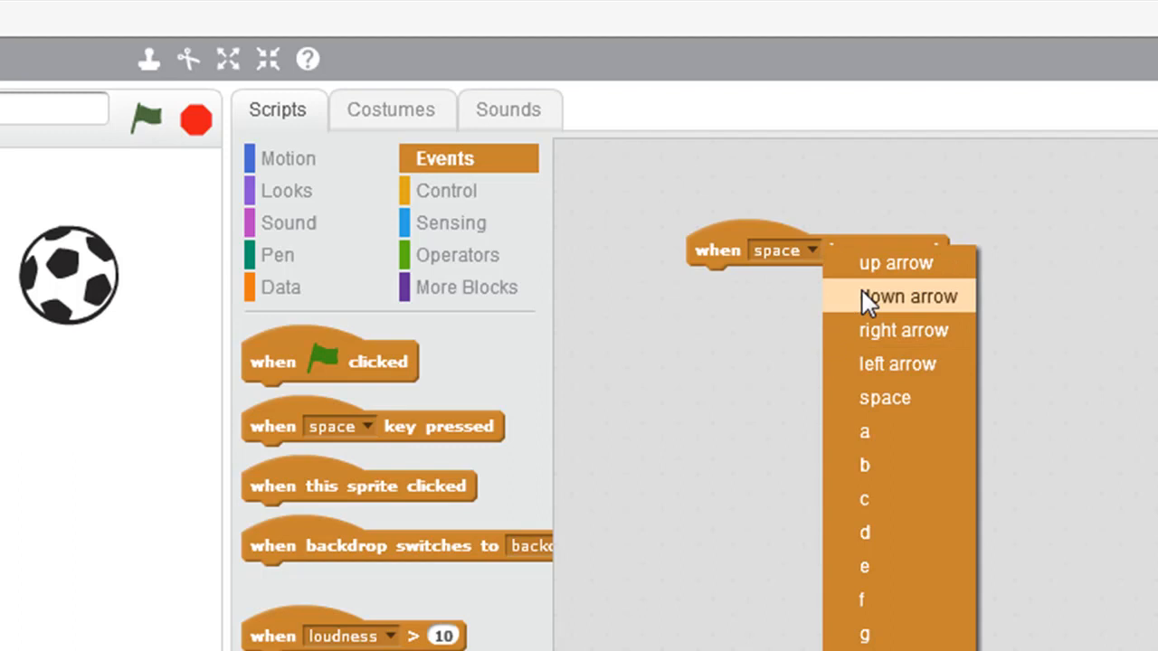
{"action": "left_click", "coordinate": [906, 297]}
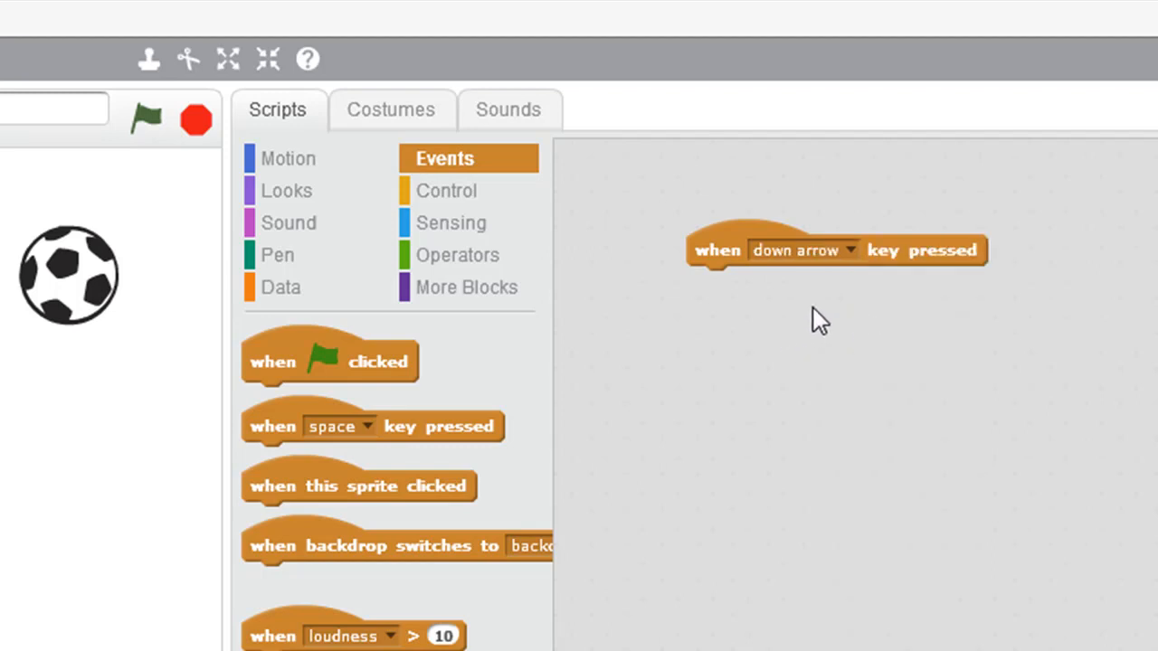
{"action": "mouse_move", "coordinate": [823, 329]}
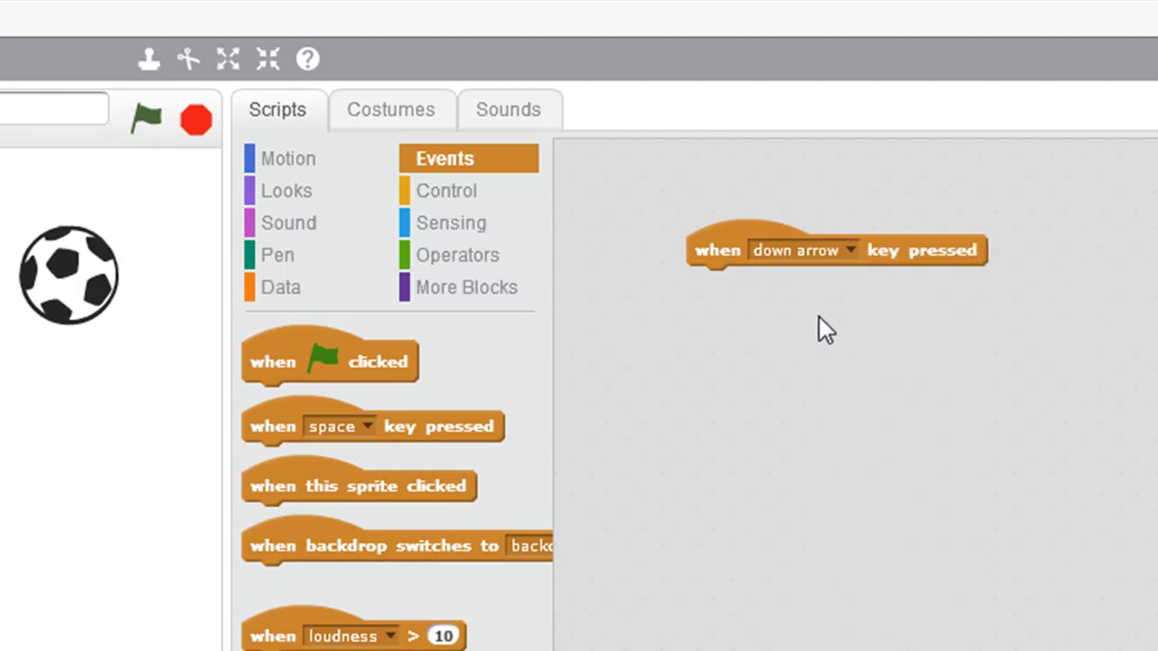
{"action": "mouse_move", "coordinate": [794, 318]}
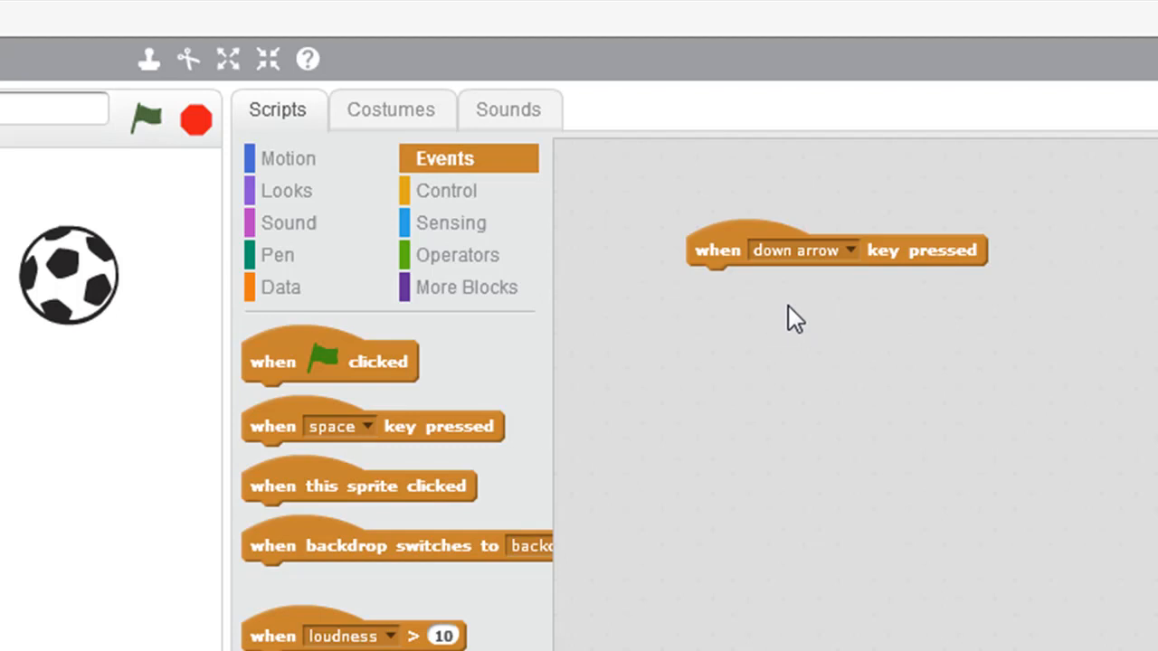
{"action": "mouse_move", "coordinate": [444, 190]}
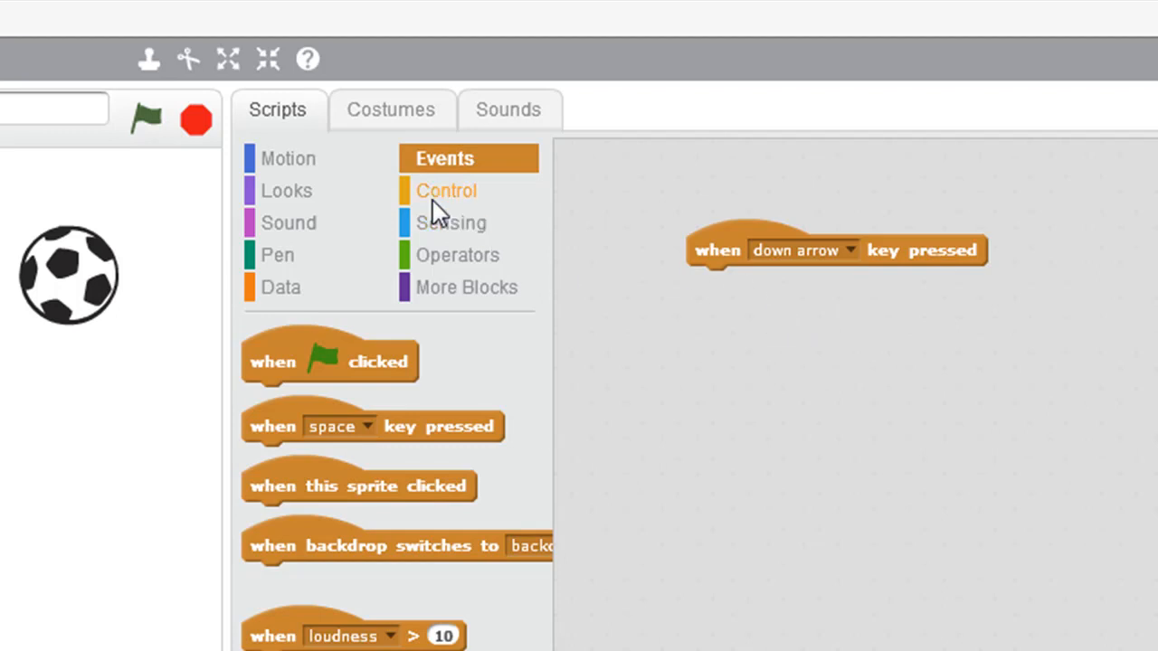
Attach a forever loop under the down arrow hat and discard a stray wait block
{"action": "left_click", "coordinate": [445, 190]}
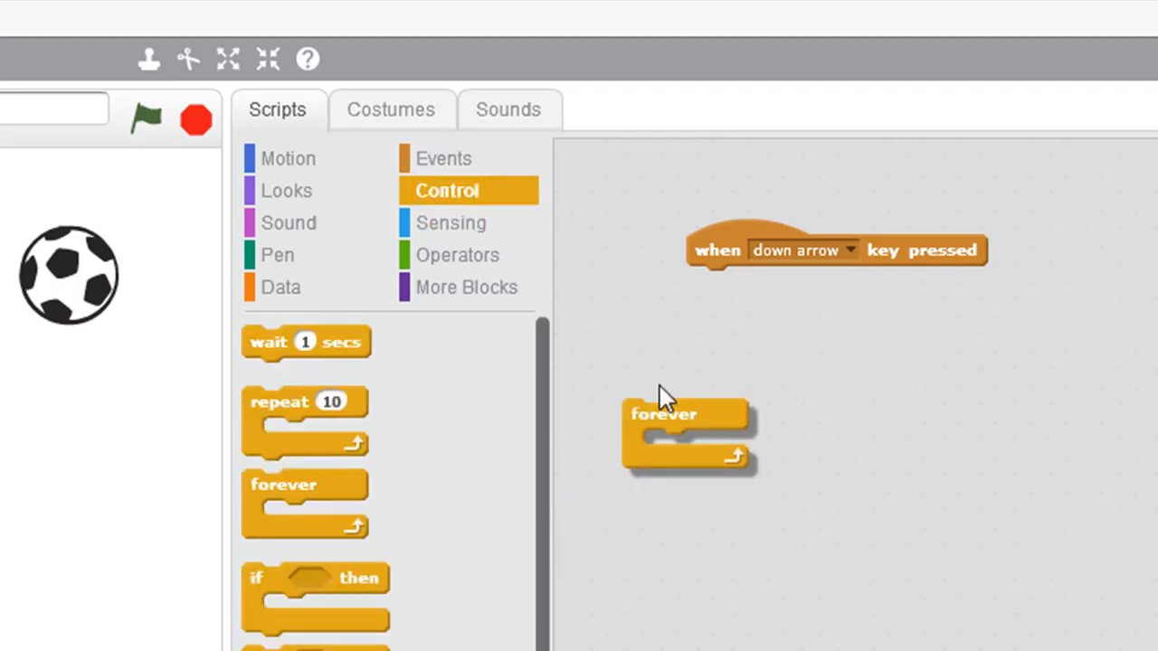
{"action": "left_click_drag", "start_coordinate": [665, 412], "coordinate": [727, 283]}
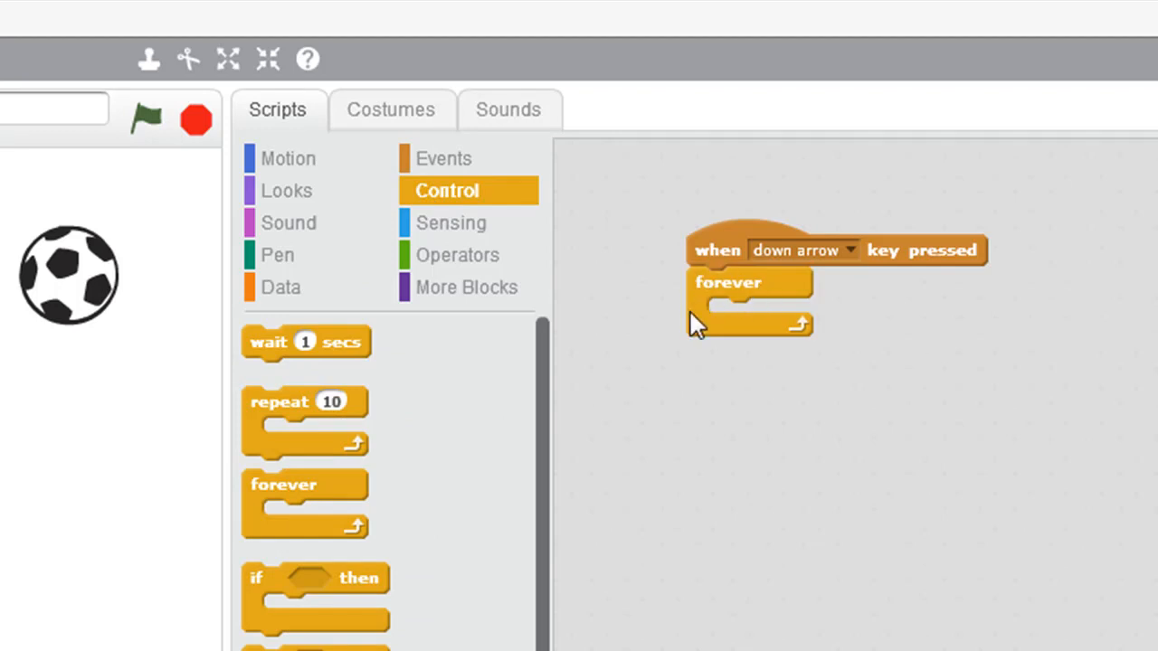
{"action": "mouse_move", "coordinate": [649, 359]}
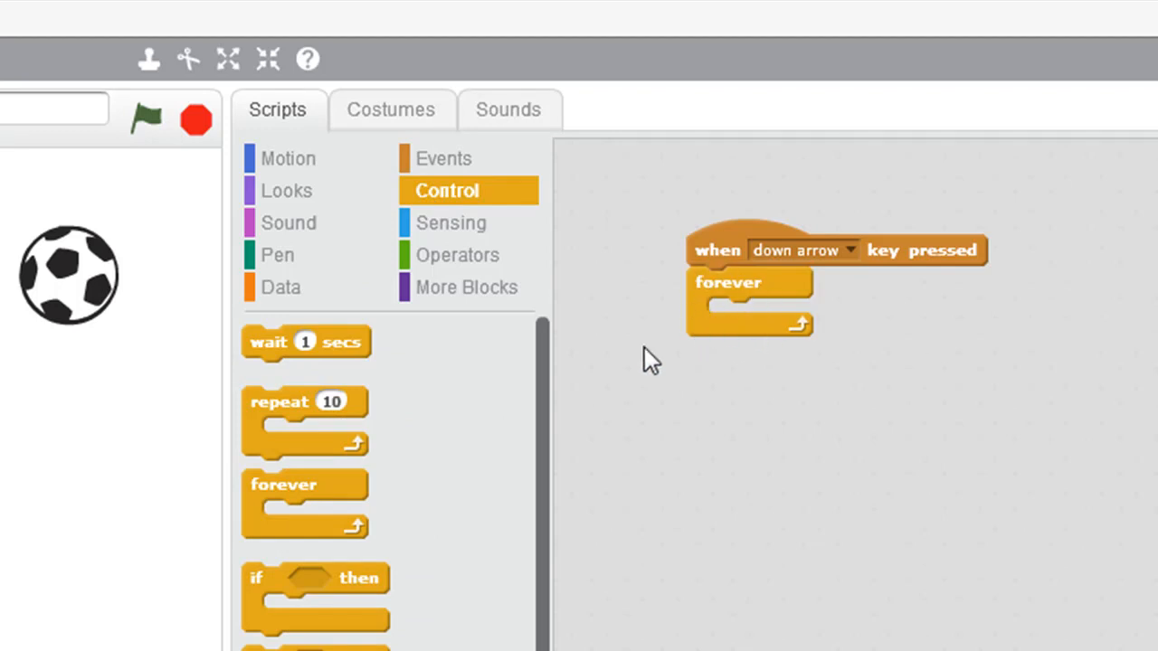
{"action": "left_click_drag", "start_coordinate": [305, 401], "coordinate": [777, 425]}
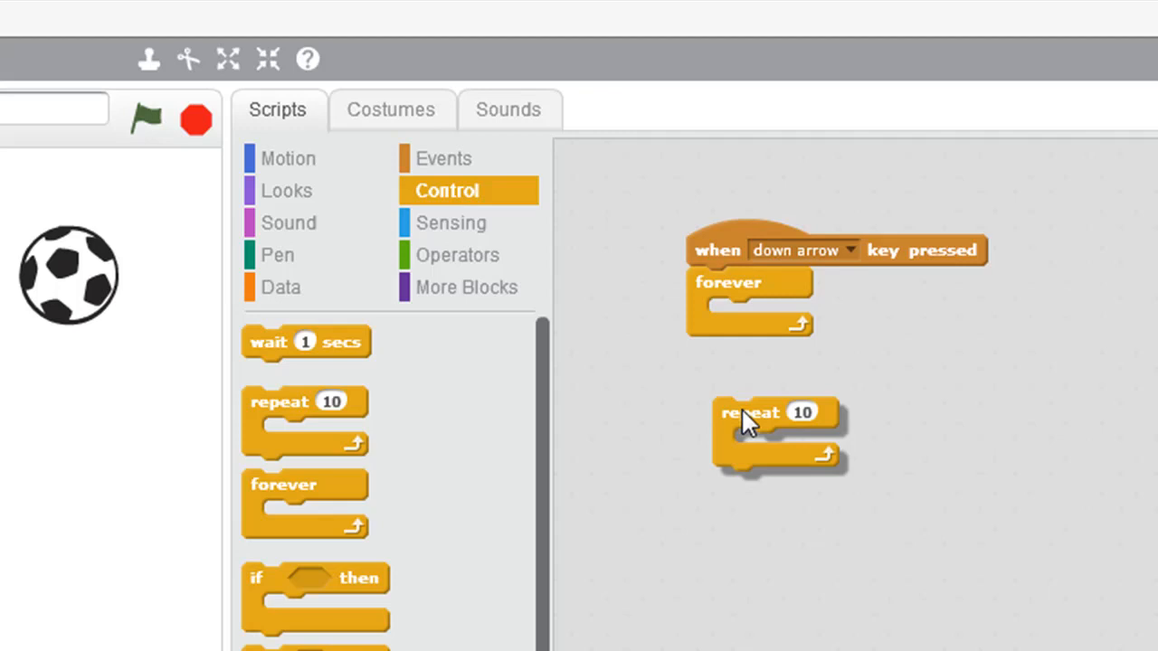
{"action": "left_click_drag", "start_coordinate": [305, 342], "coordinate": [600, 407]}
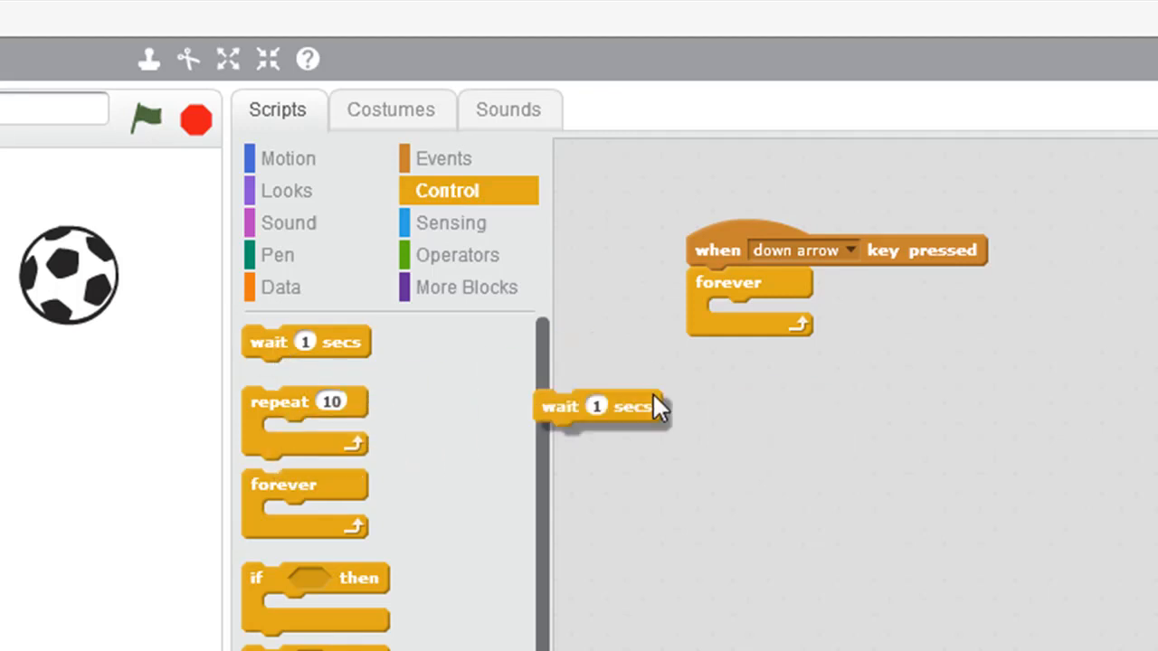
{"action": "left_click_drag", "start_coordinate": [600, 406], "coordinate": [810, 432]}
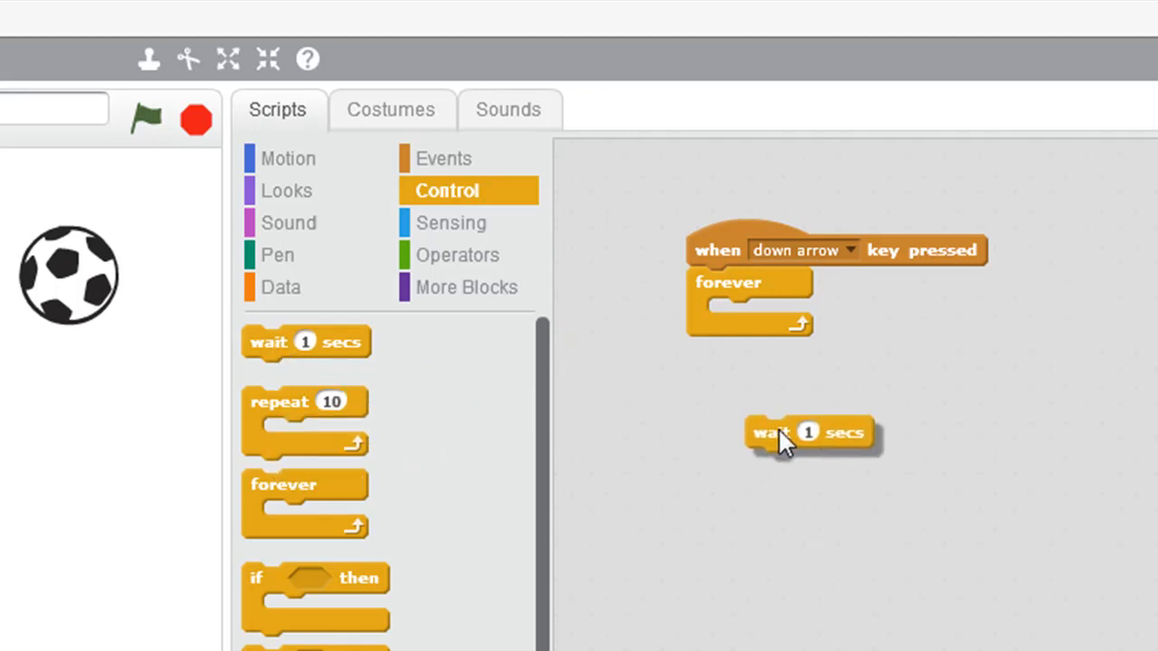
{"action": "left_click_drag", "start_coordinate": [810, 433], "coordinate": [306, 353]}
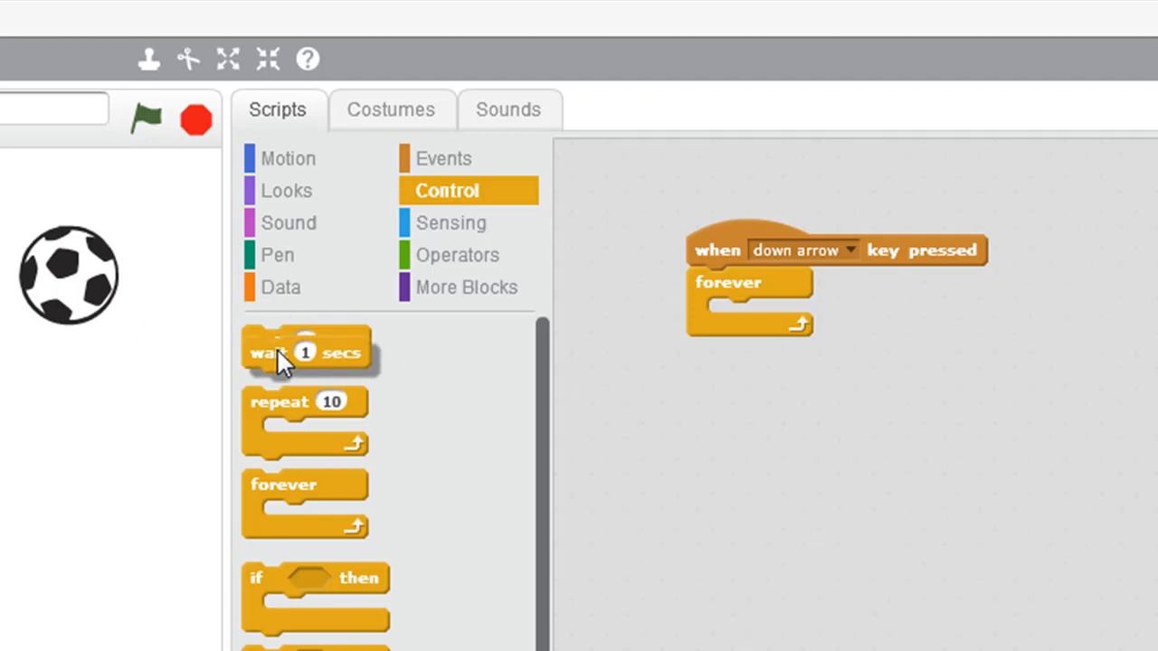
{"action": "mouse_move", "coordinate": [298, 467]}
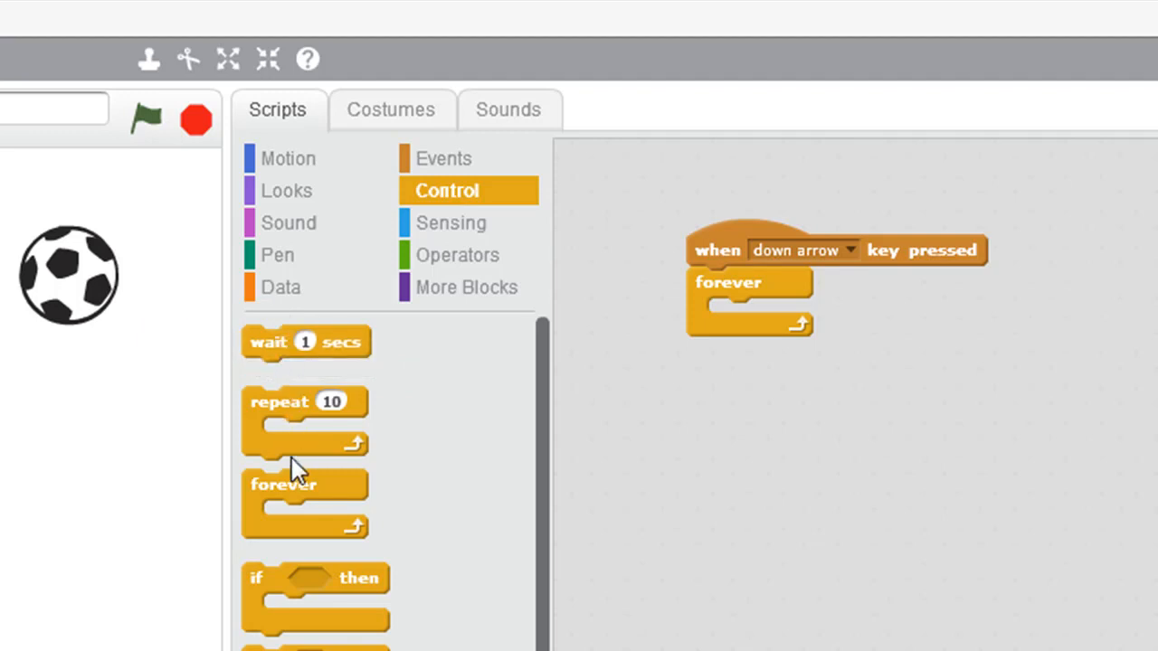
Put a counterclockwise turn block in the forever loop set to 25 degrees
{"action": "left_click", "coordinate": [289, 159]}
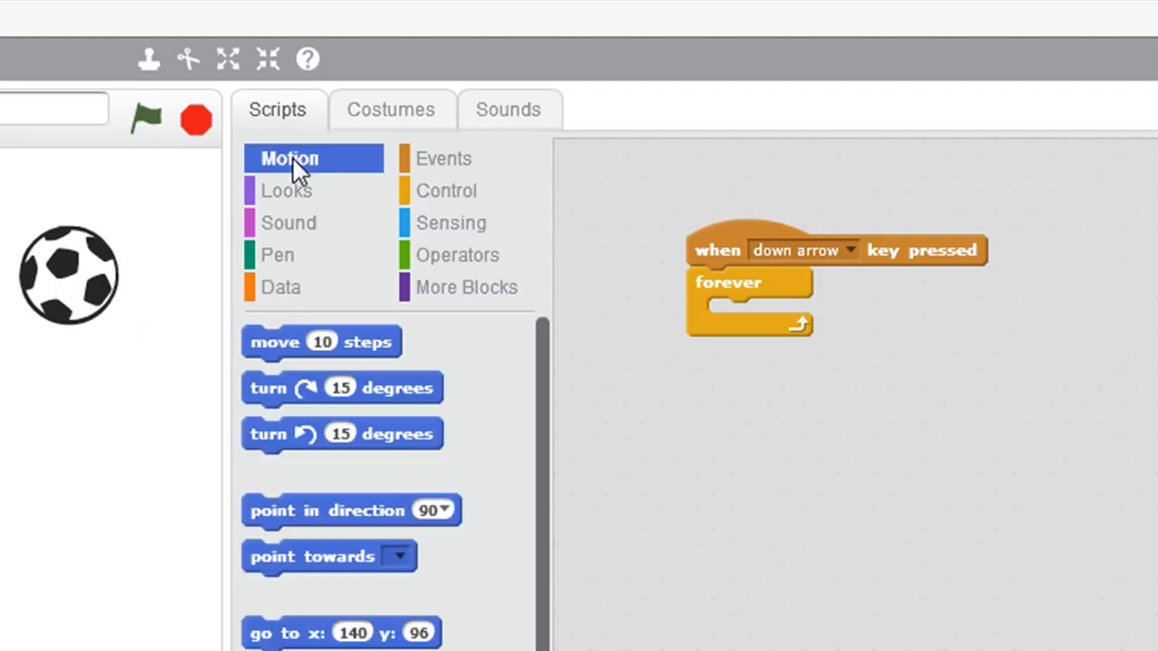
{"action": "mouse_move", "coordinate": [317, 166]}
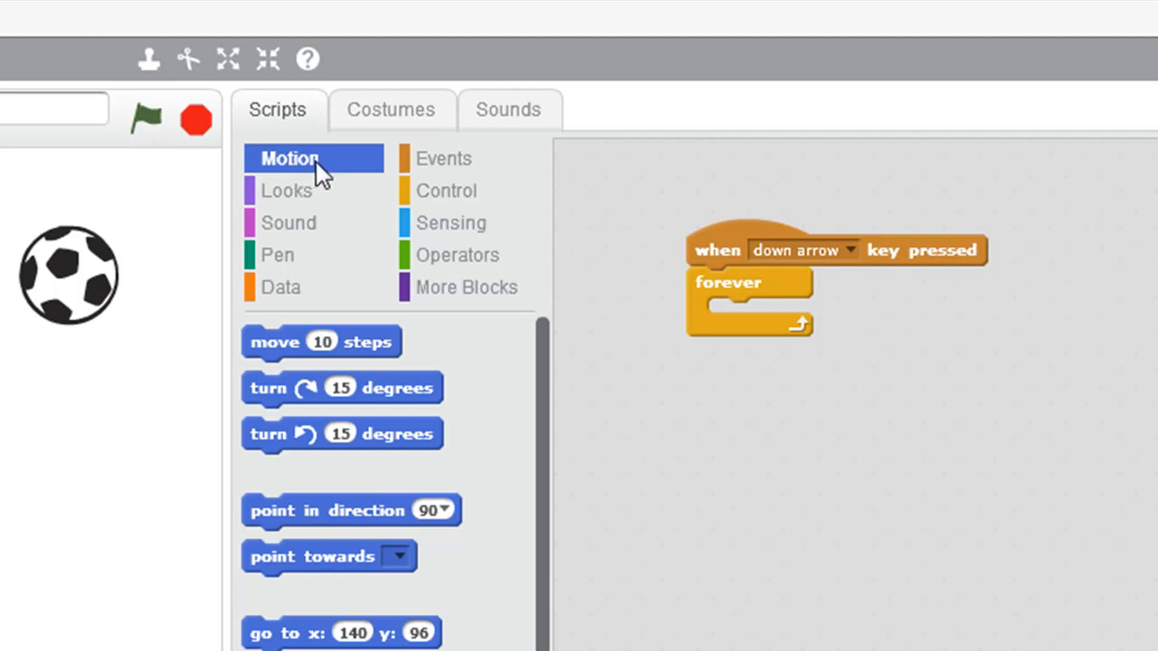
{"action": "mouse_move", "coordinate": [340, 178]}
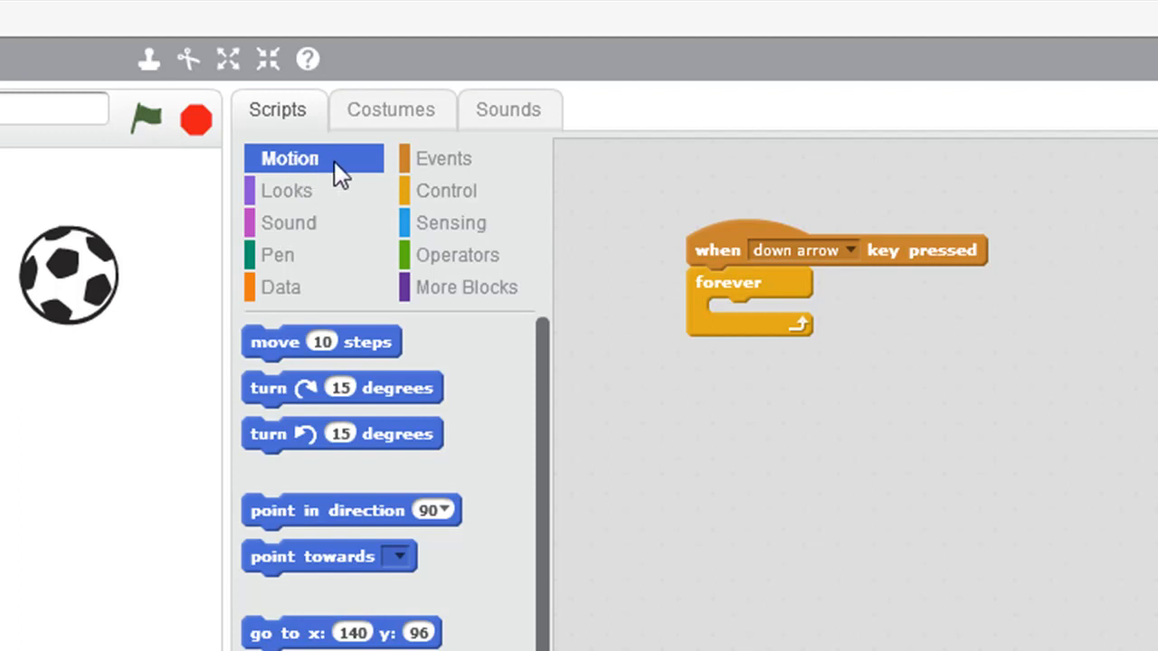
{"action": "mouse_move", "coordinate": [271, 449]}
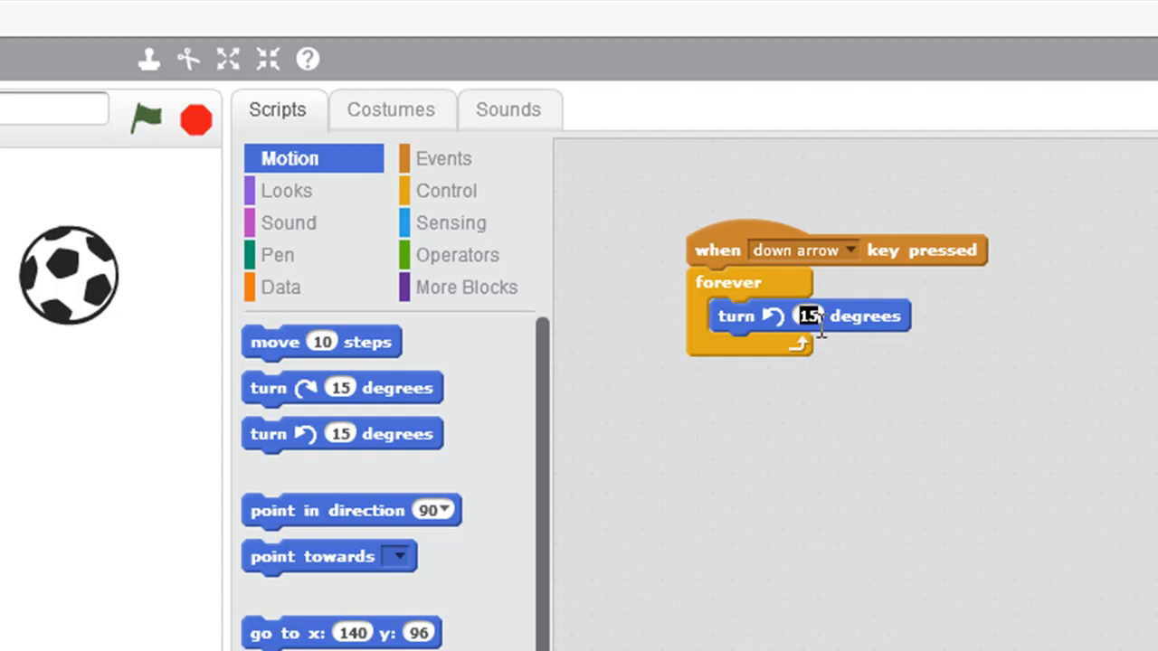
{"action": "mouse_move", "coordinate": [640, 225]}
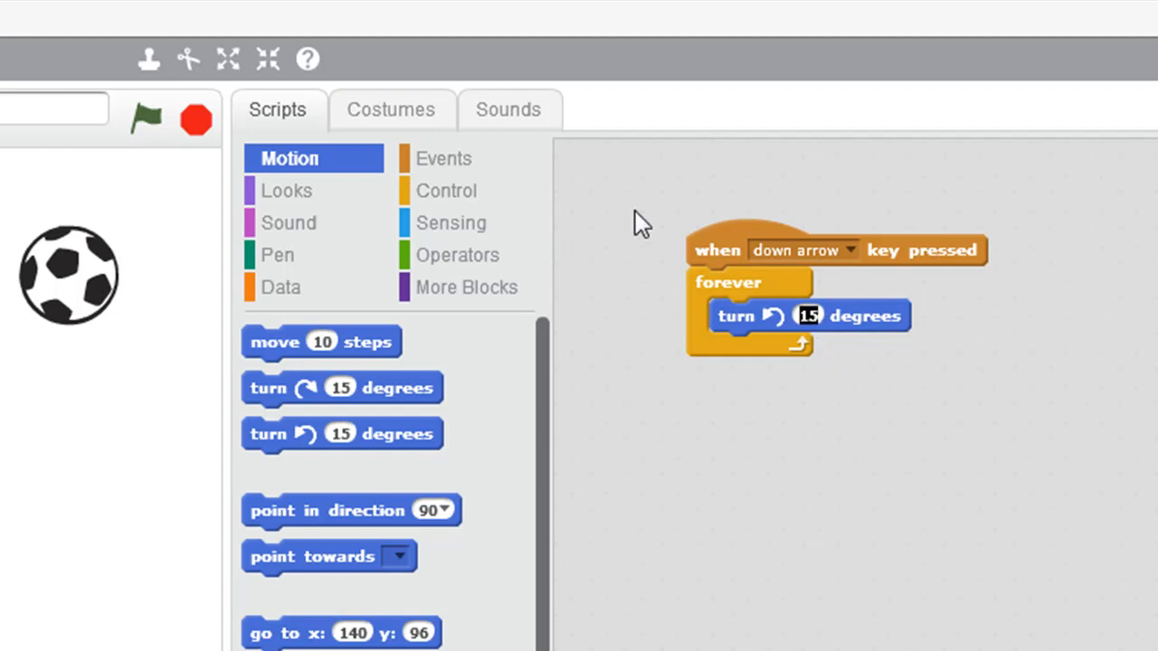
{"action": "type", "text": "25"}
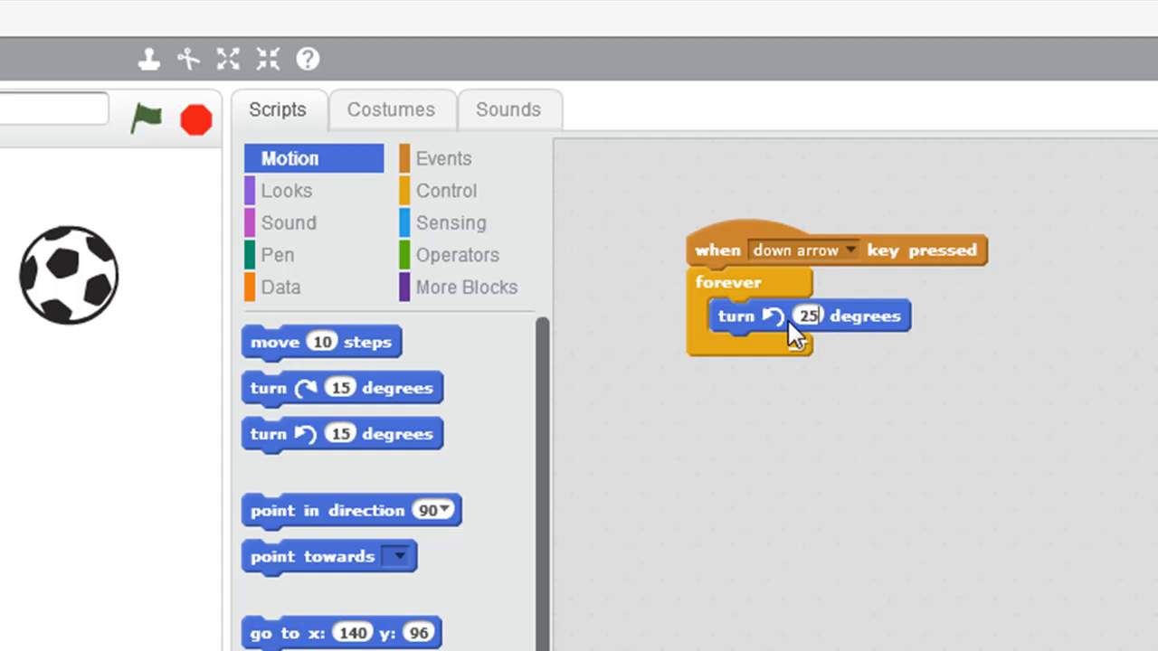
{"action": "mouse_move", "coordinate": [792, 373]}
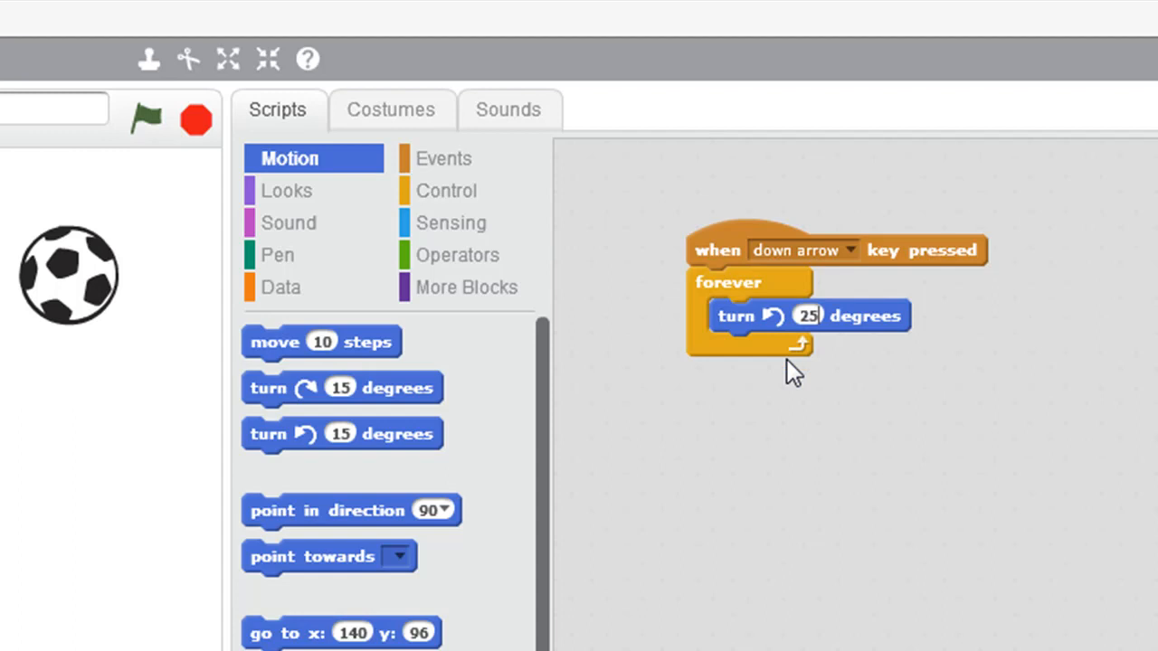
{"action": "mouse_move", "coordinate": [803, 380]}
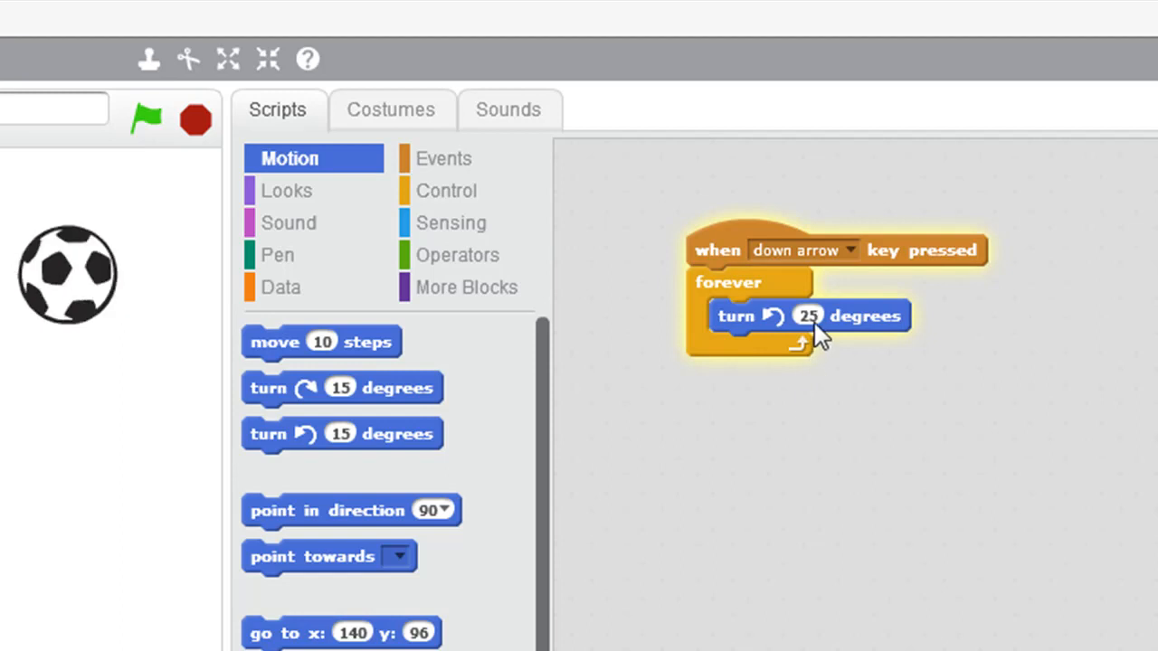
{"action": "mouse_move", "coordinate": [788, 402]}
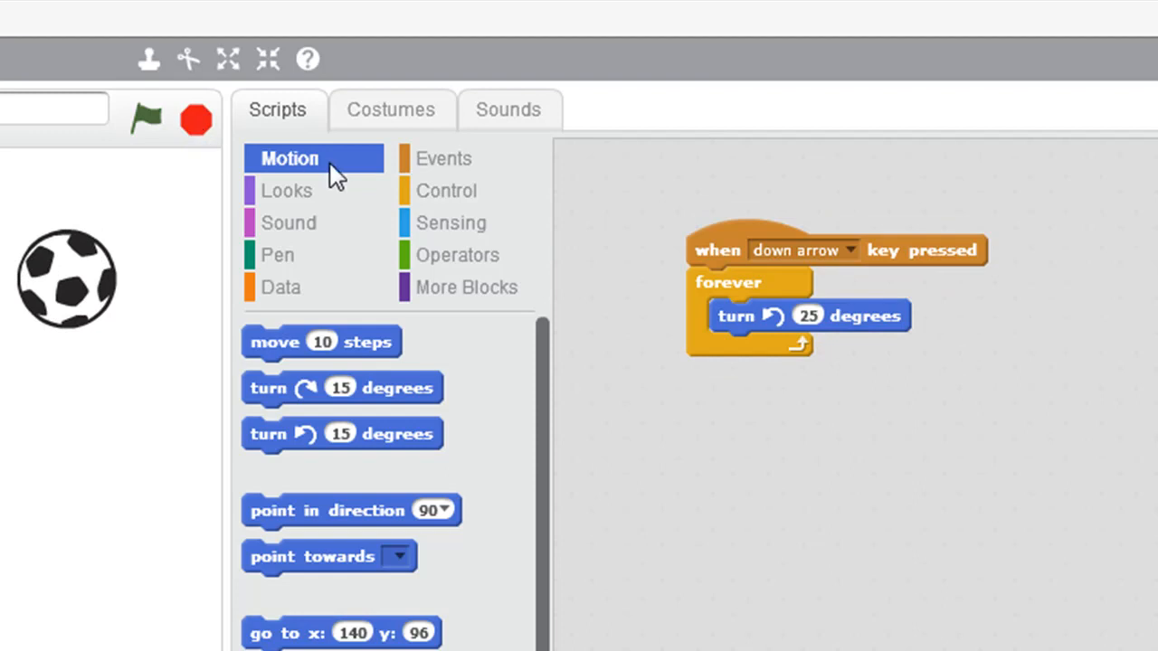
{"action": "mouse_move", "coordinate": [425, 166]}
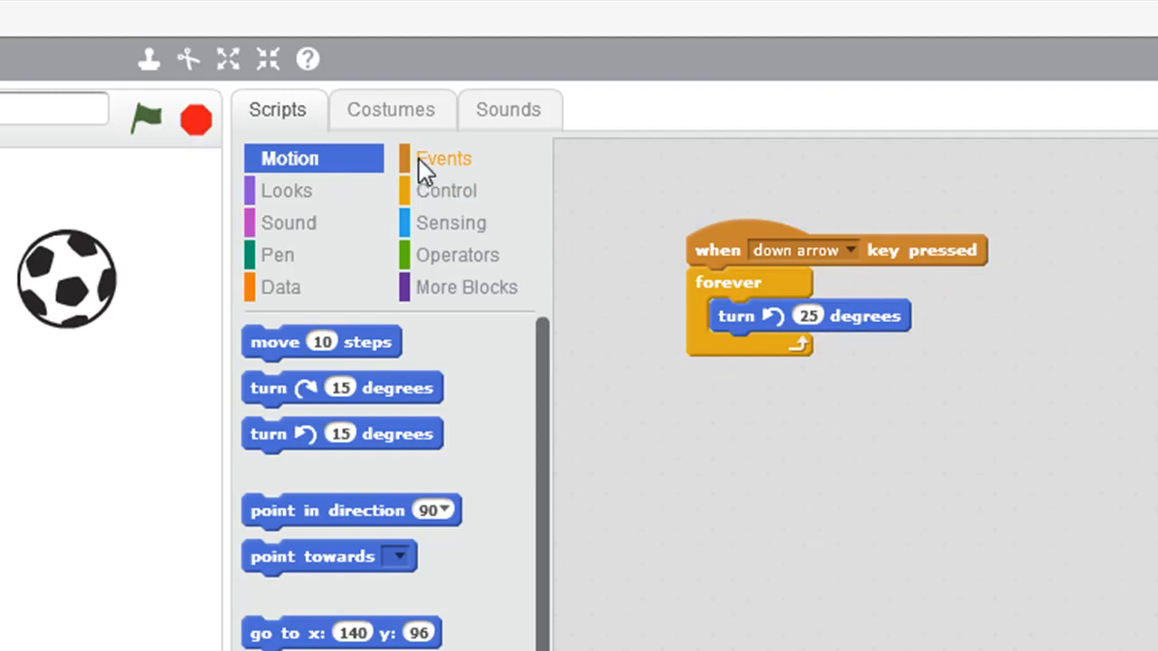
{"action": "mouse_move", "coordinate": [471, 166]}
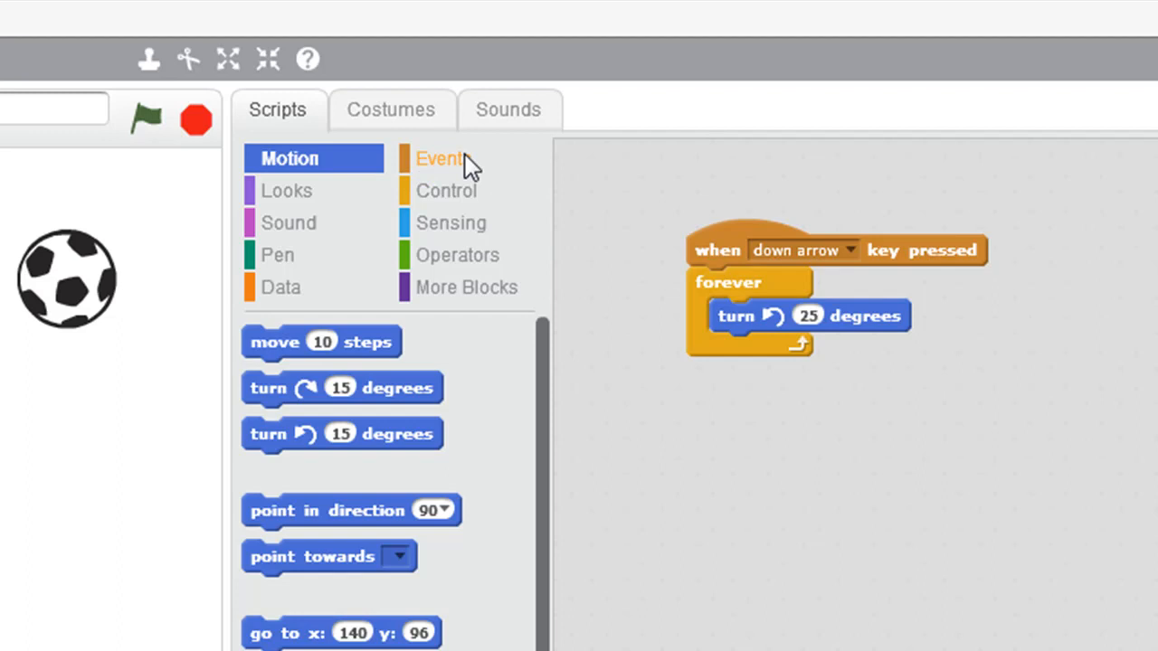
Start a second script with a when up arrow key pressed hat block
{"action": "left_click", "coordinate": [443, 160]}
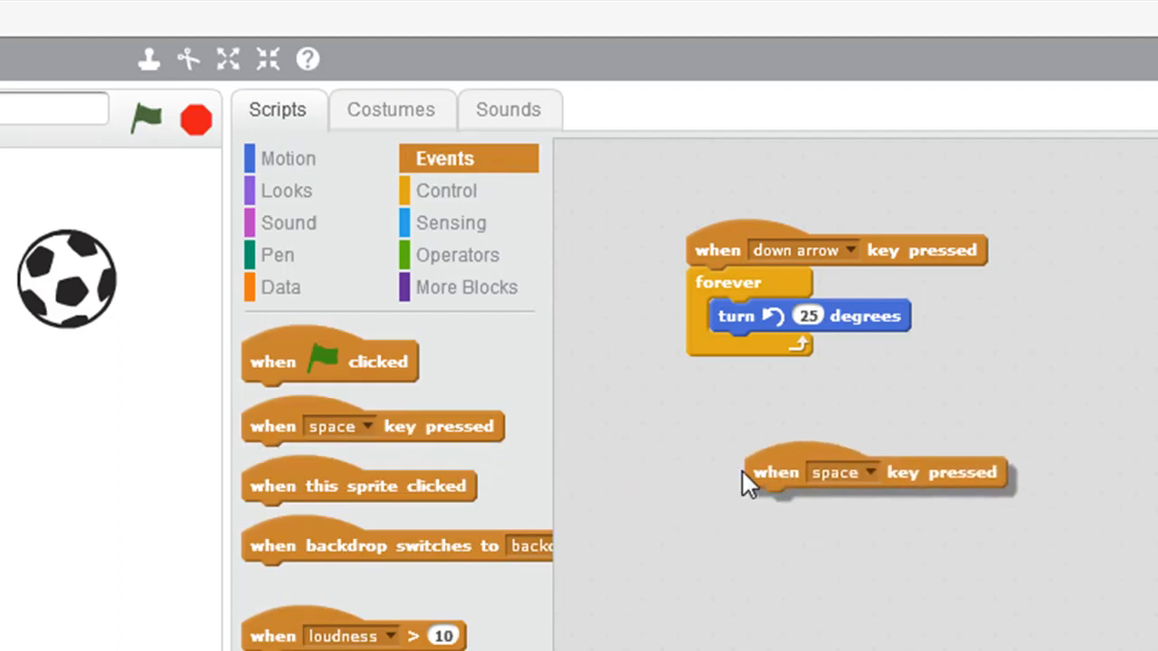
{"action": "left_click_drag", "start_coordinate": [872, 472], "coordinate": [825, 461]}
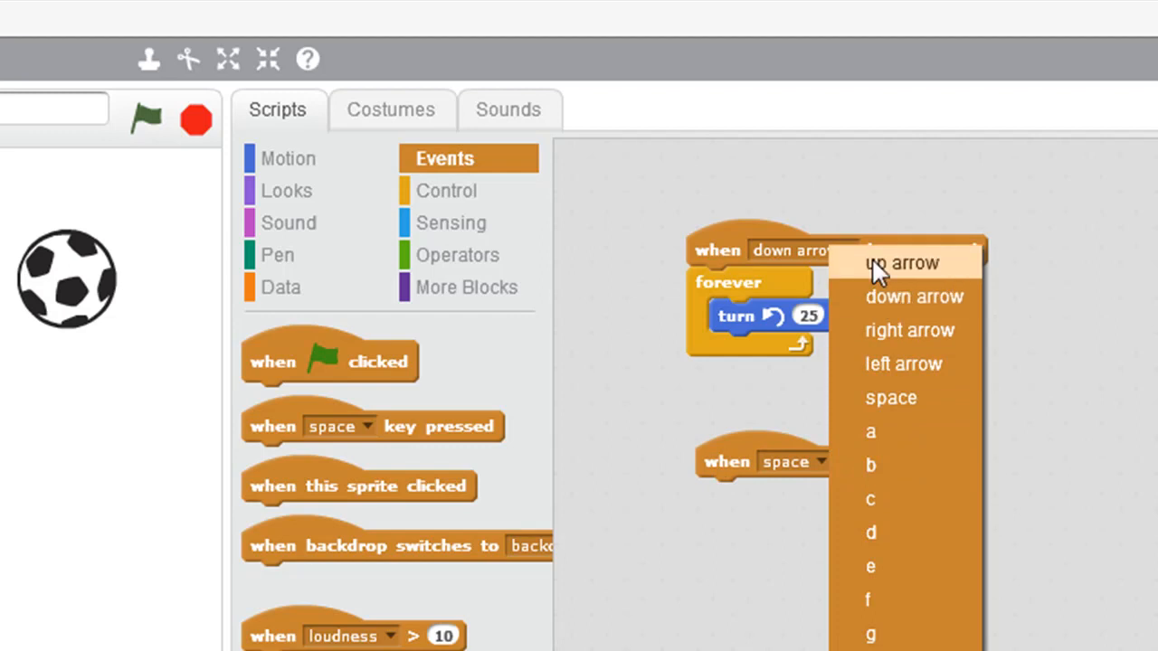
{"action": "left_click", "coordinate": [901, 262]}
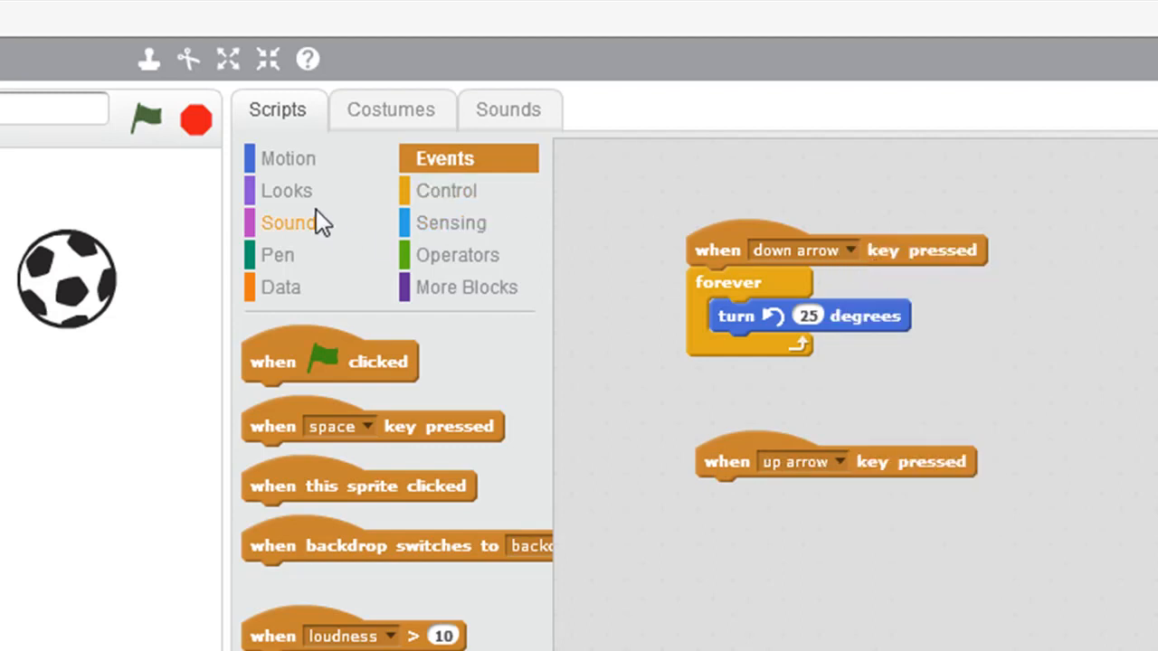
{"action": "mouse_move", "coordinate": [445, 189]}
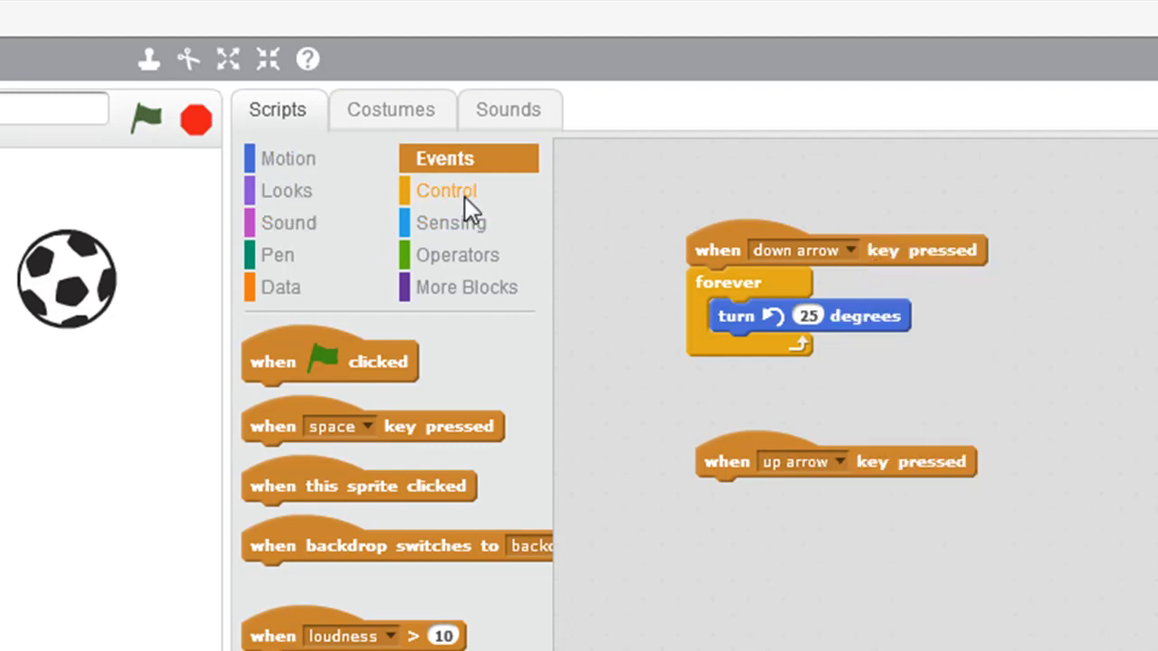
Attach a stop block under the up arrow hat for stopping other scripts in sprite
{"action": "left_click", "coordinate": [445, 190]}
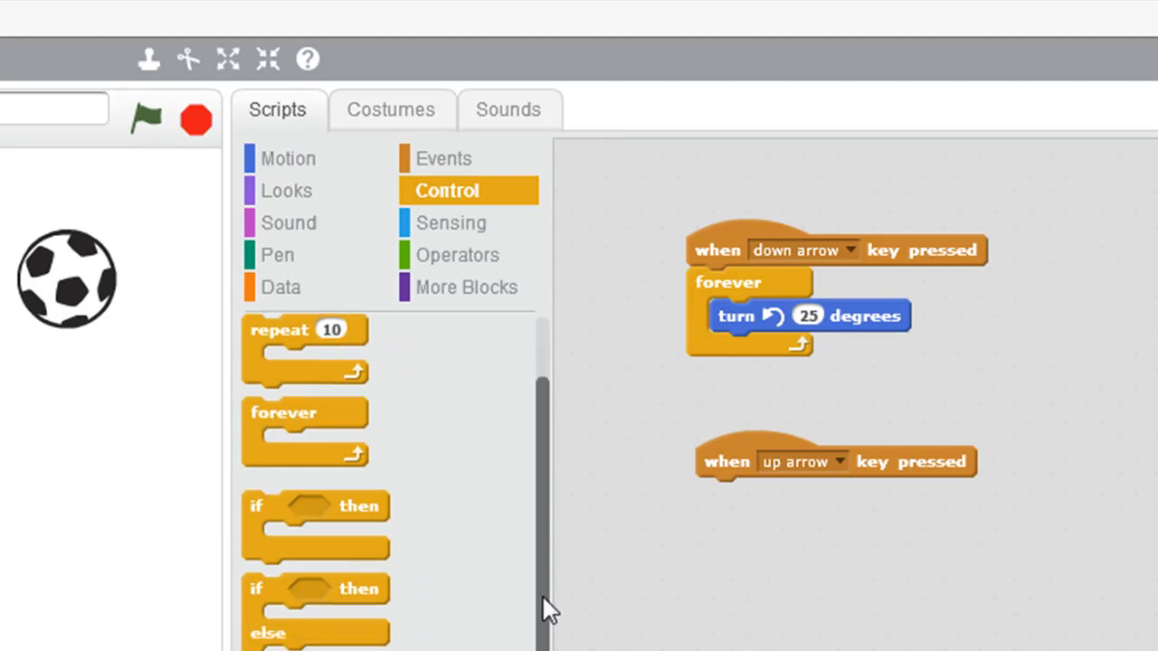
{"action": "scroll", "scroll_direction": "down", "scroll_amount": 3}
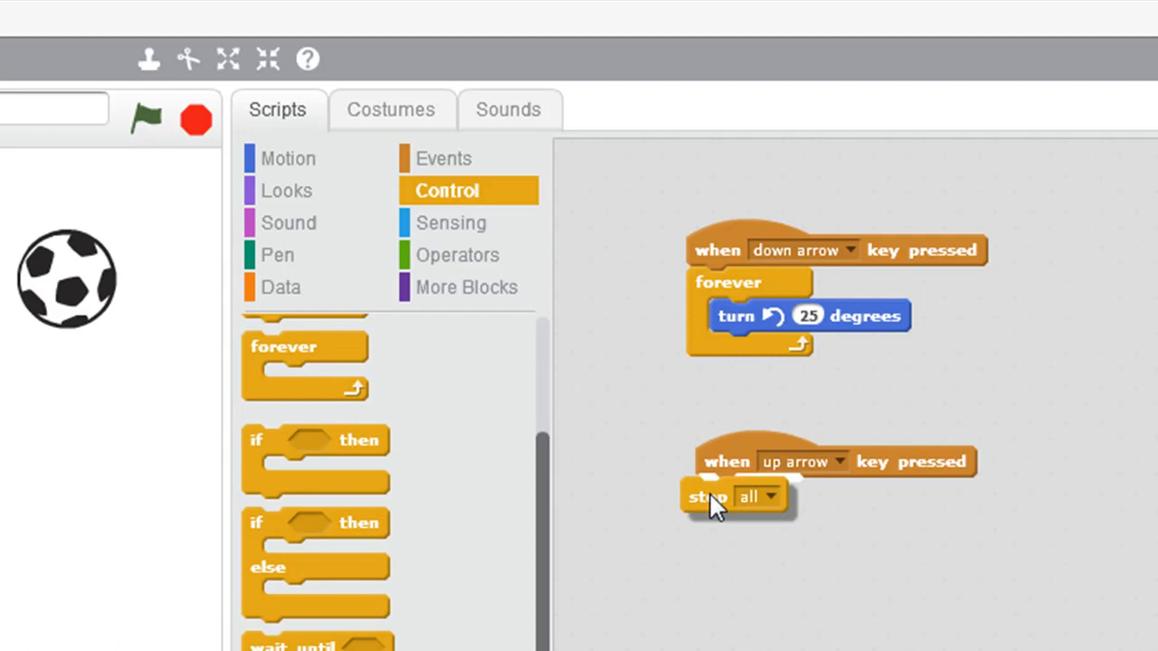
{"action": "left_click", "coordinate": [767, 497]}
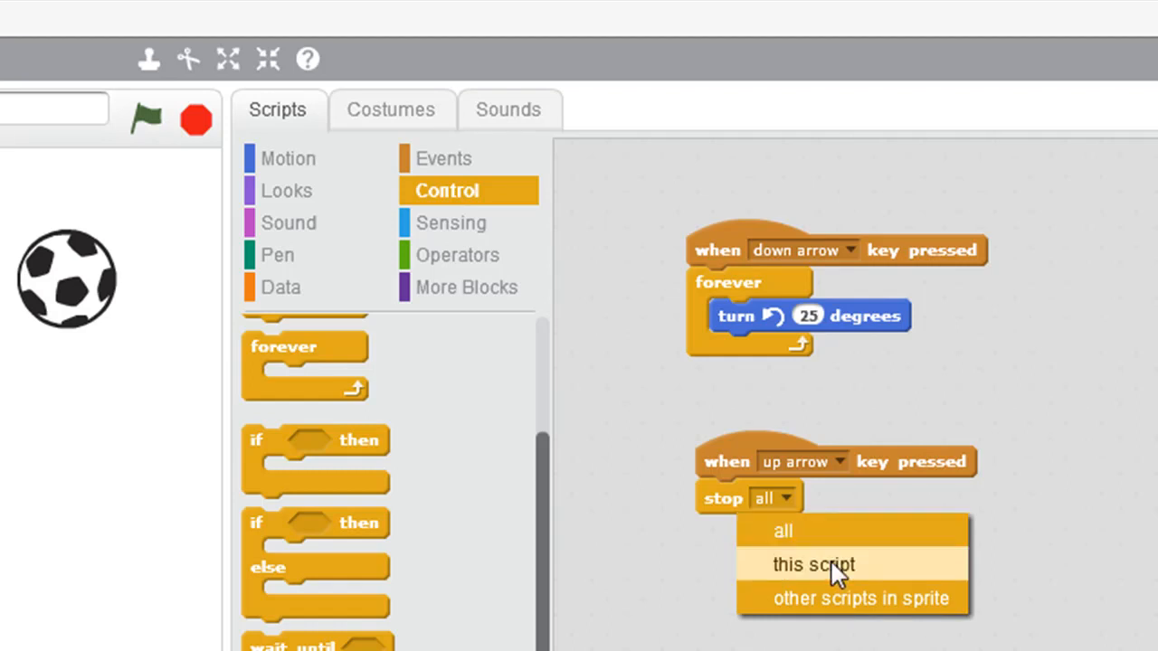
{"action": "mouse_move", "coordinate": [800, 477]}
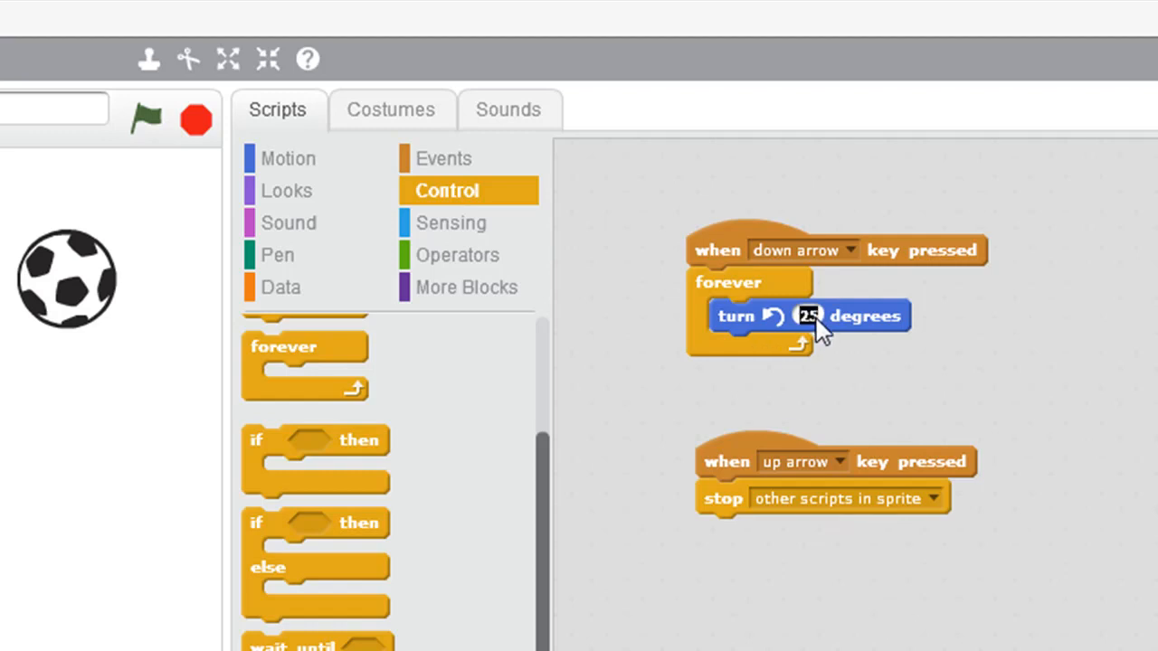
{"action": "mouse_move", "coordinate": [694, 191]}
{"action": "type", "text": "10"}
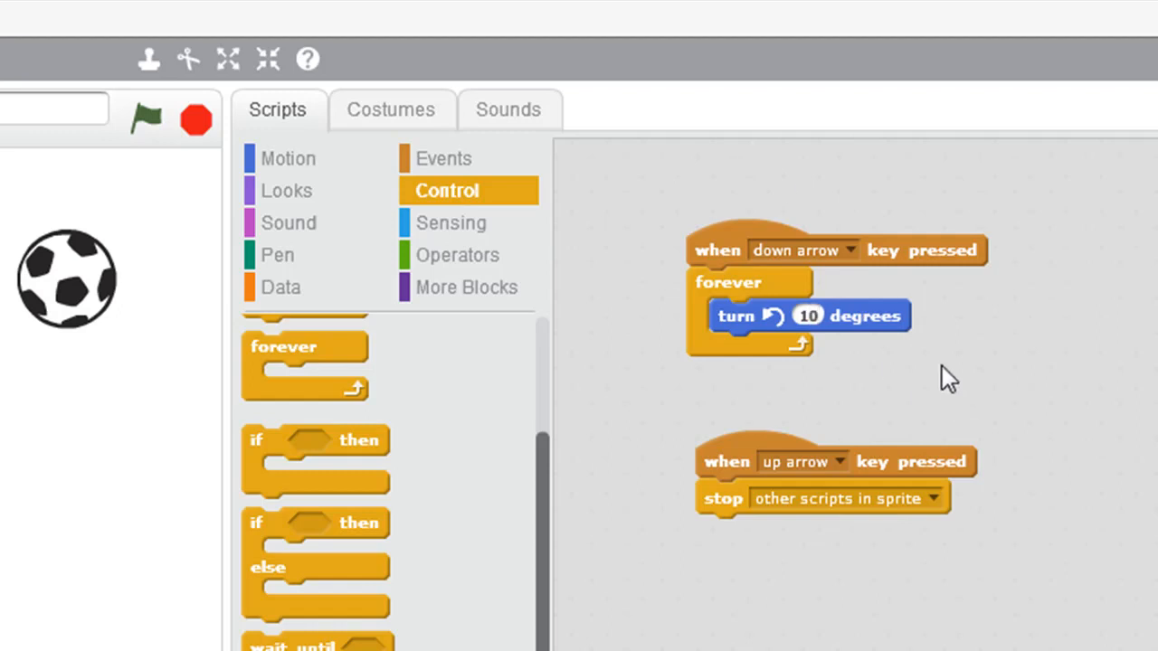
{"action": "mouse_move", "coordinate": [940, 378]}
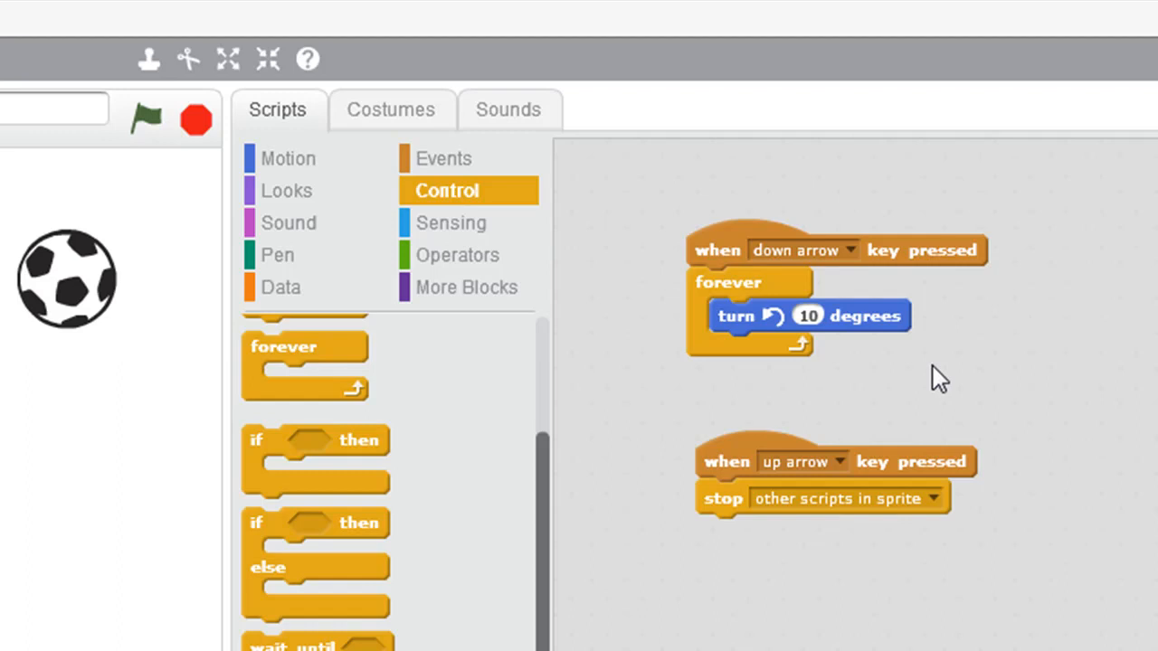
Change the turn angle to 10 degrees and run the spinning script
{"action": "left_click", "coordinate": [805, 299]}
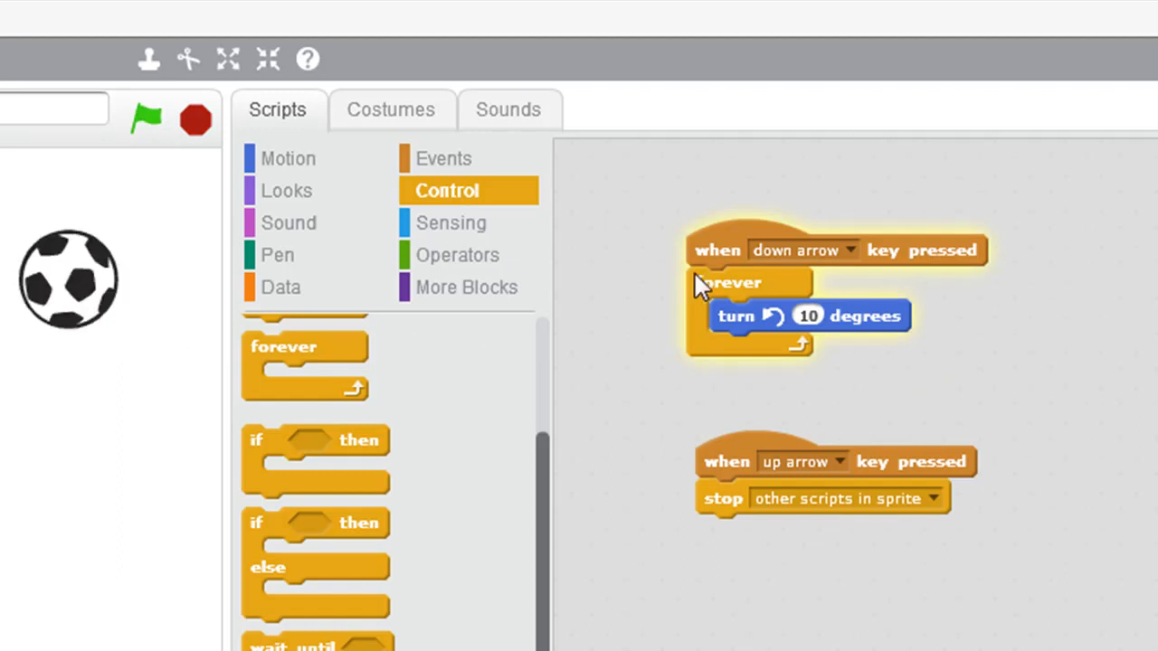
{"action": "mouse_move", "coordinate": [669, 359]}
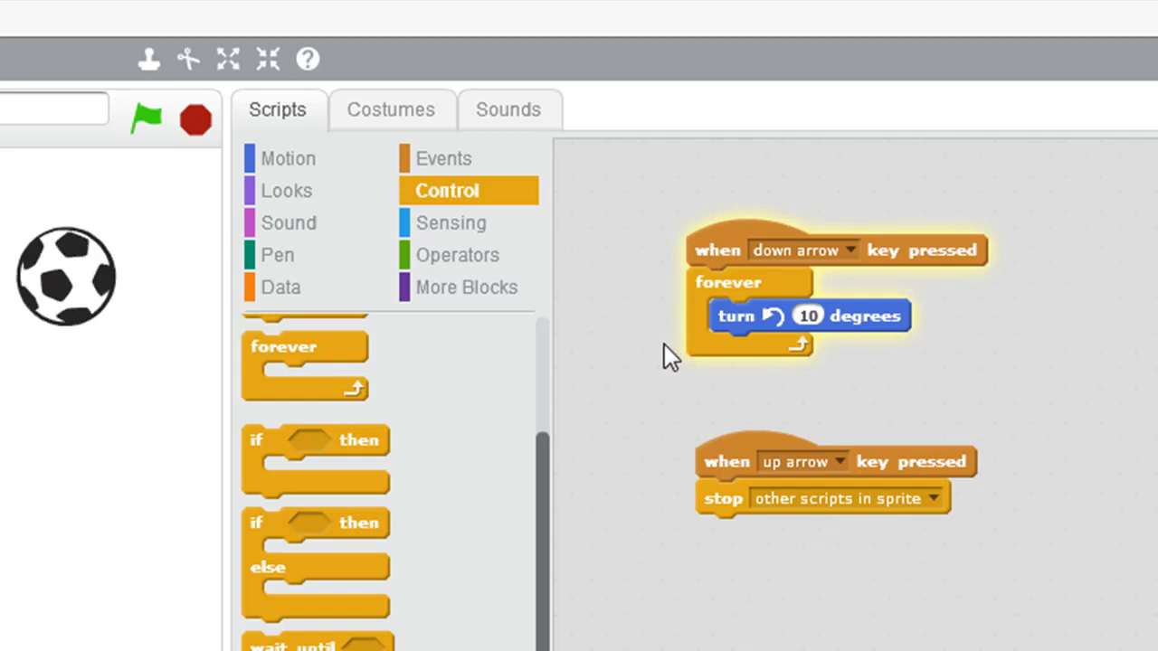